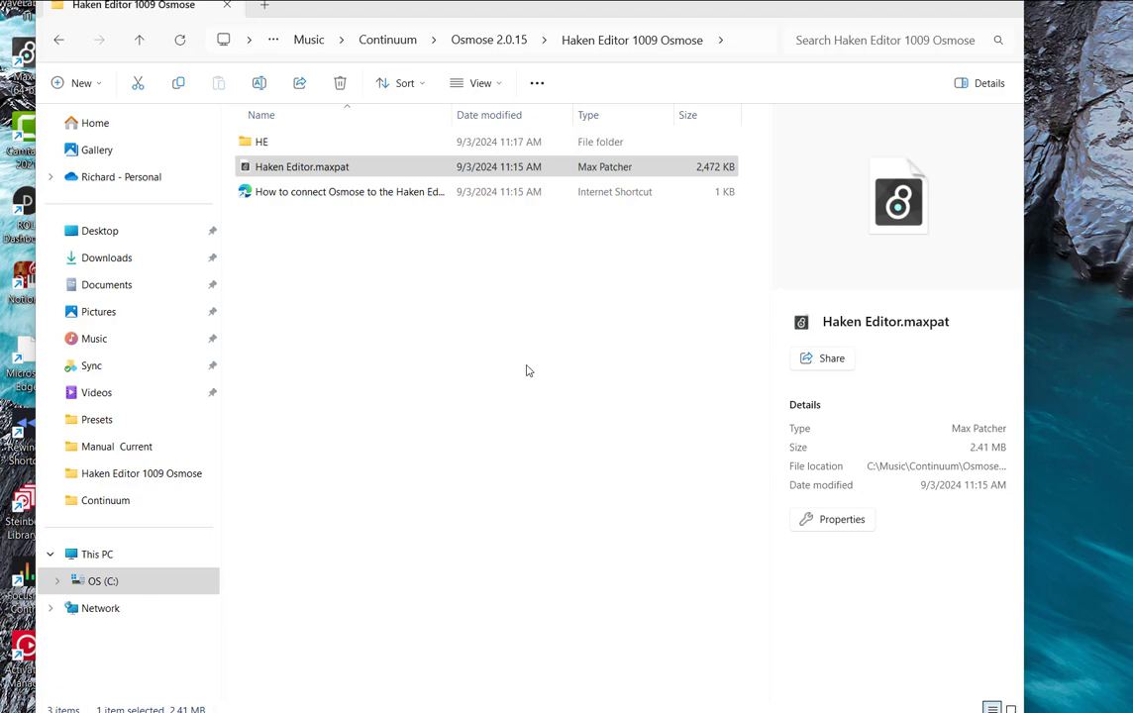
pyautogui.moveTo(464, 305)
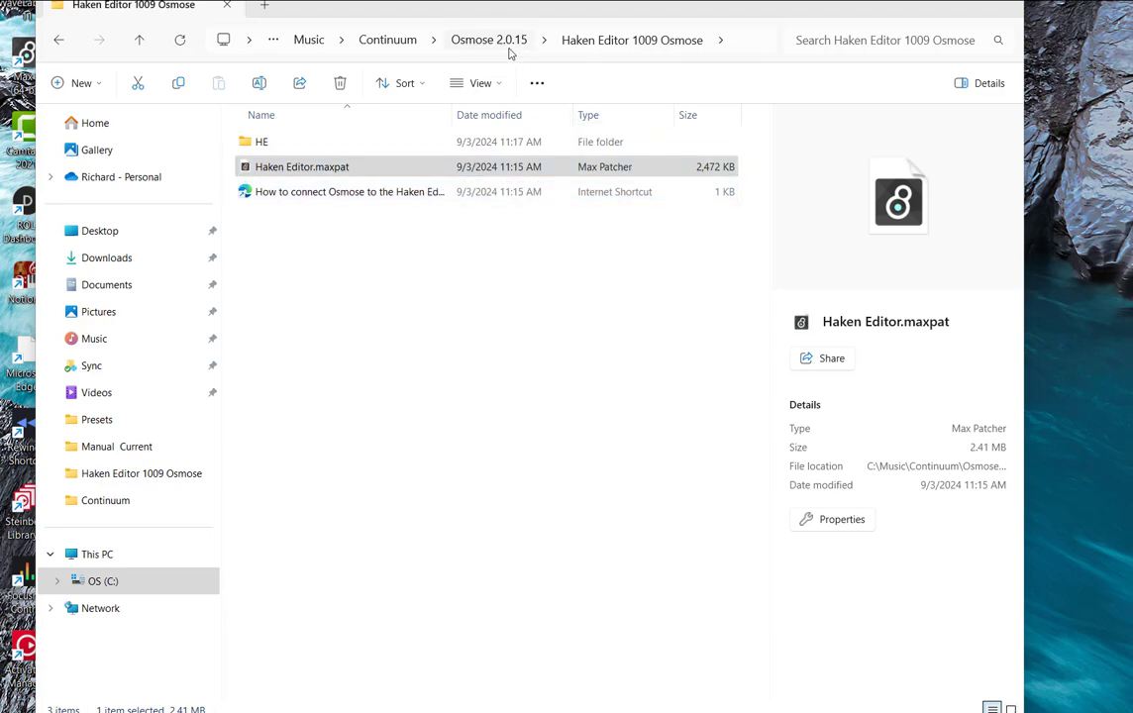
# - Launch Haken Editor.maxpat in Max and show the Osmose MIDI port settings slide
pyautogui.click(333, 166)
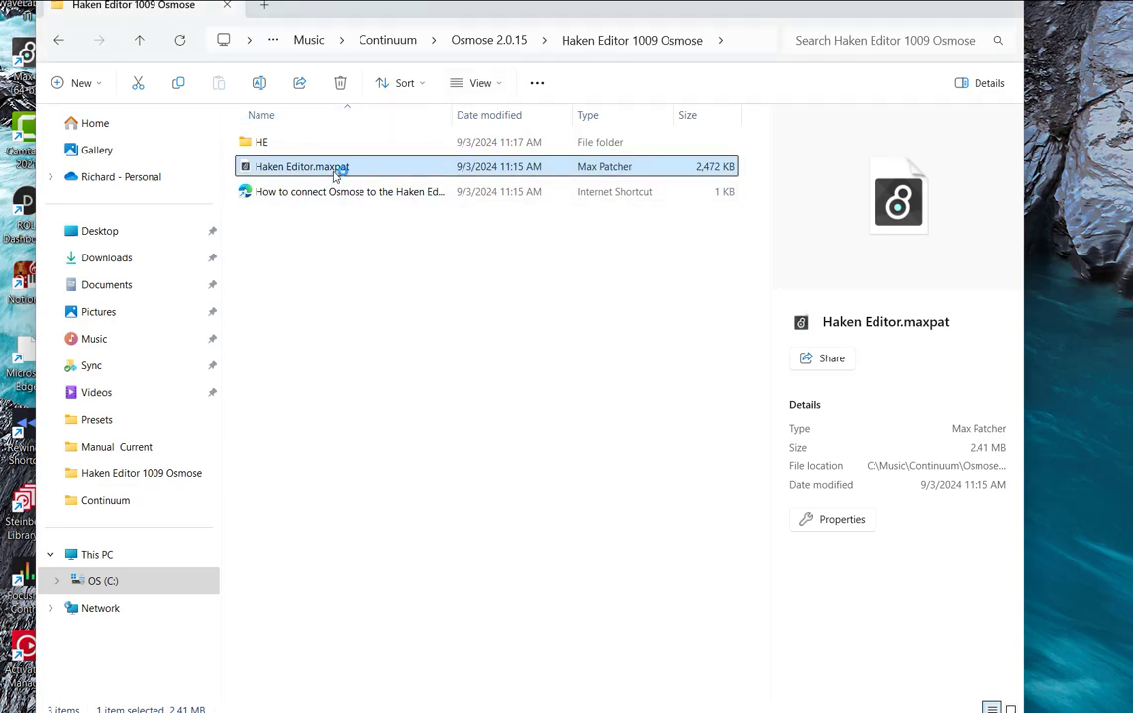
pyautogui.doubleClick(301, 167)
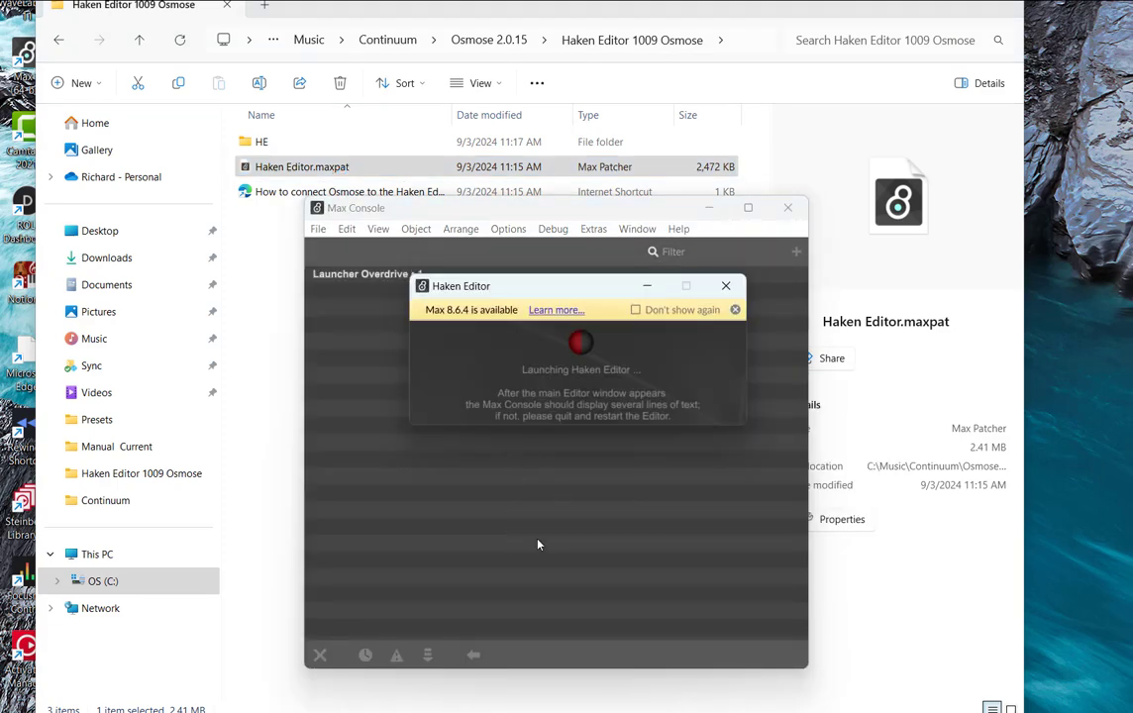
pyautogui.moveTo(618, 396)
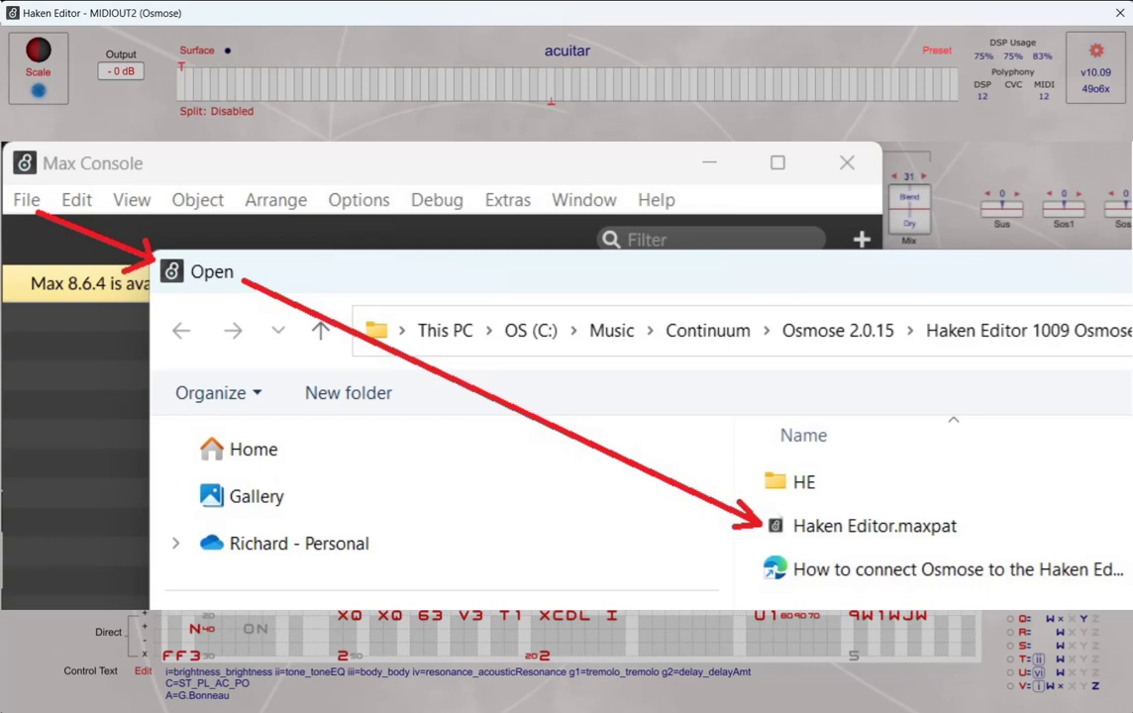
pyautogui.doubleClick(876, 527)
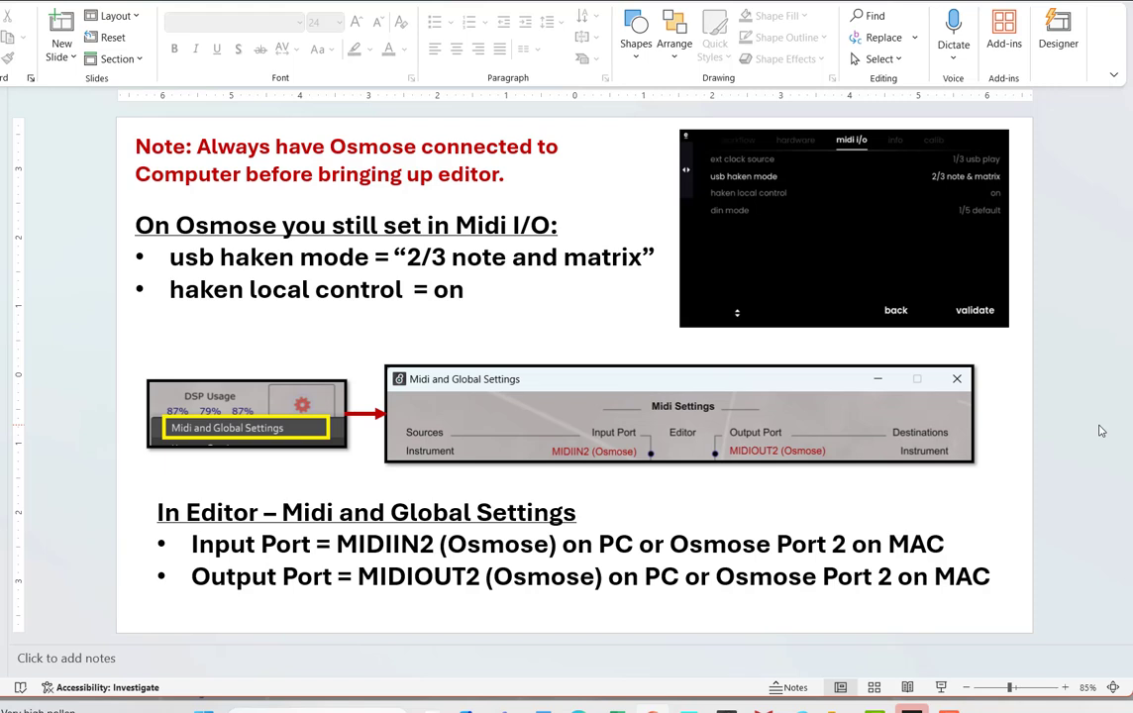
pyautogui.moveTo(495, 348)
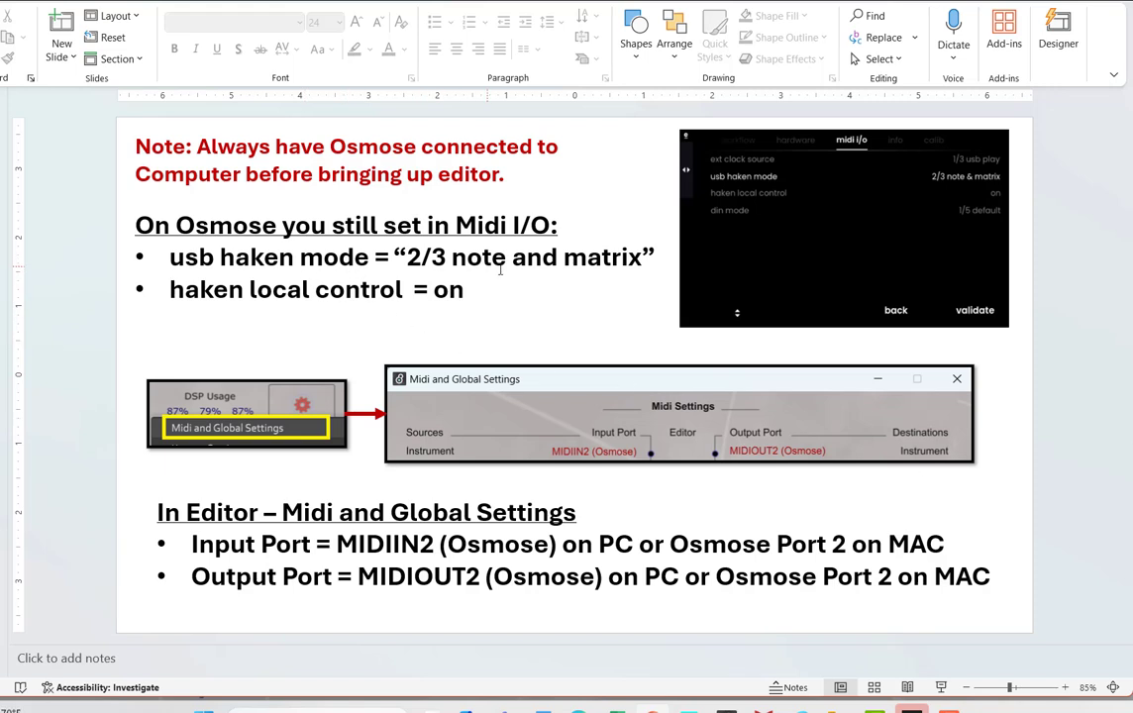
pyautogui.moveTo(733, 209)
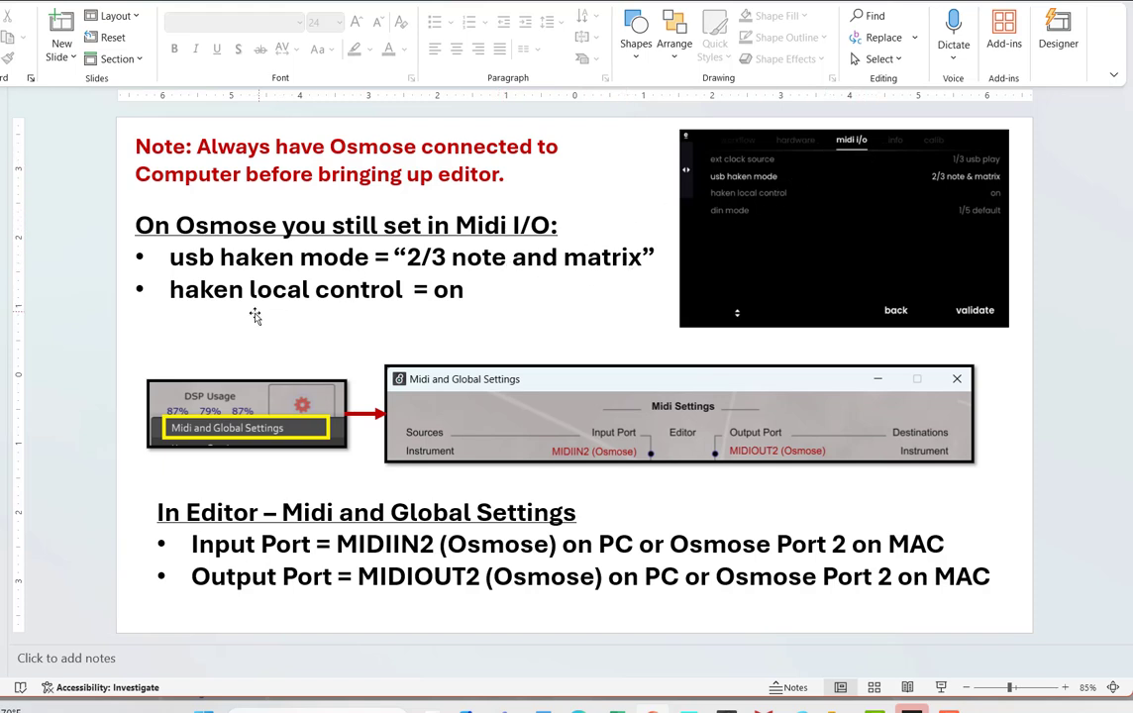
pyautogui.moveTo(783, 210)
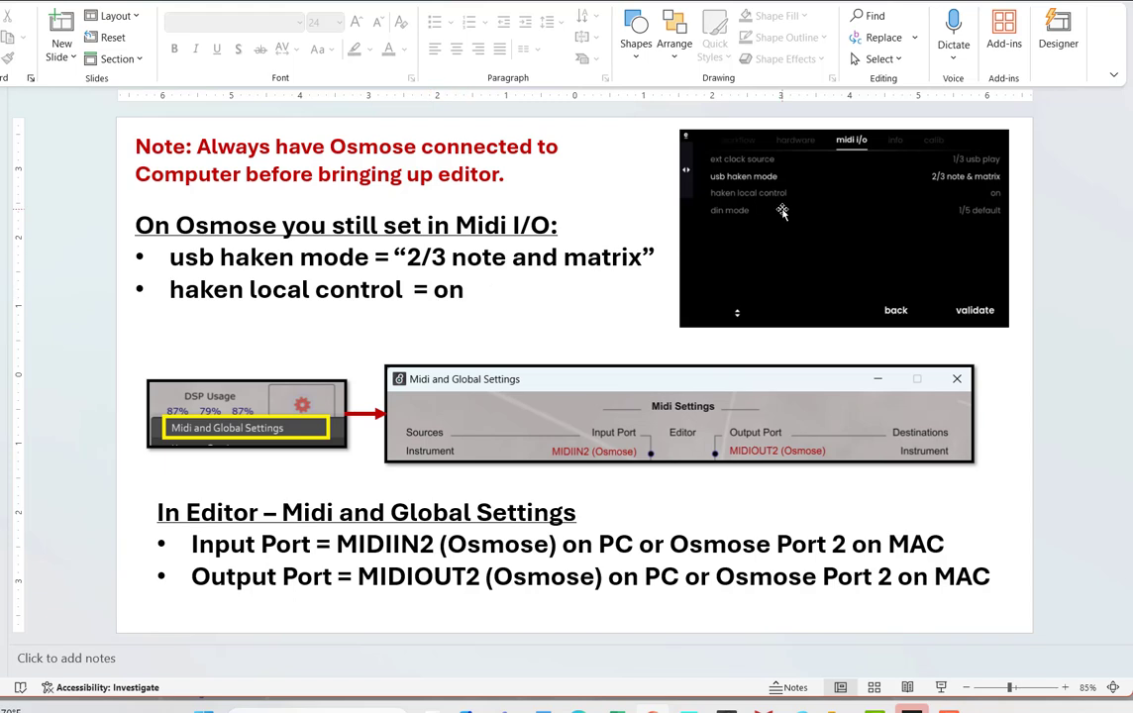
pyautogui.moveTo(796, 398)
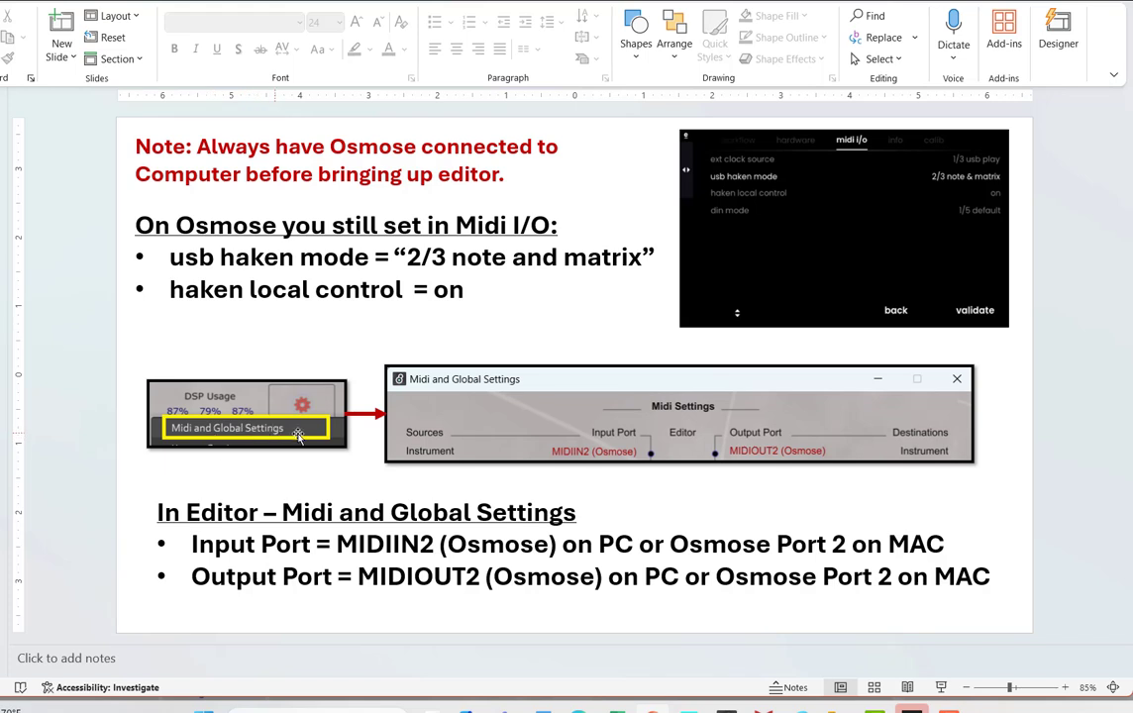
pyautogui.moveTo(551, 471)
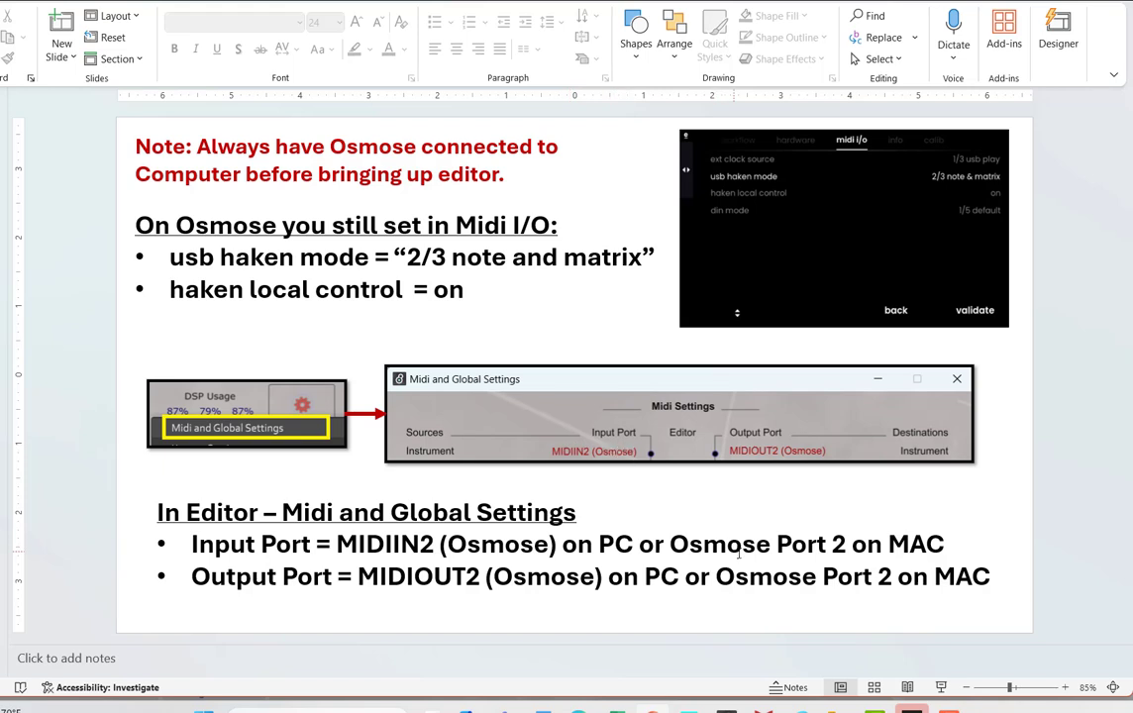
pyautogui.moveTo(590, 436)
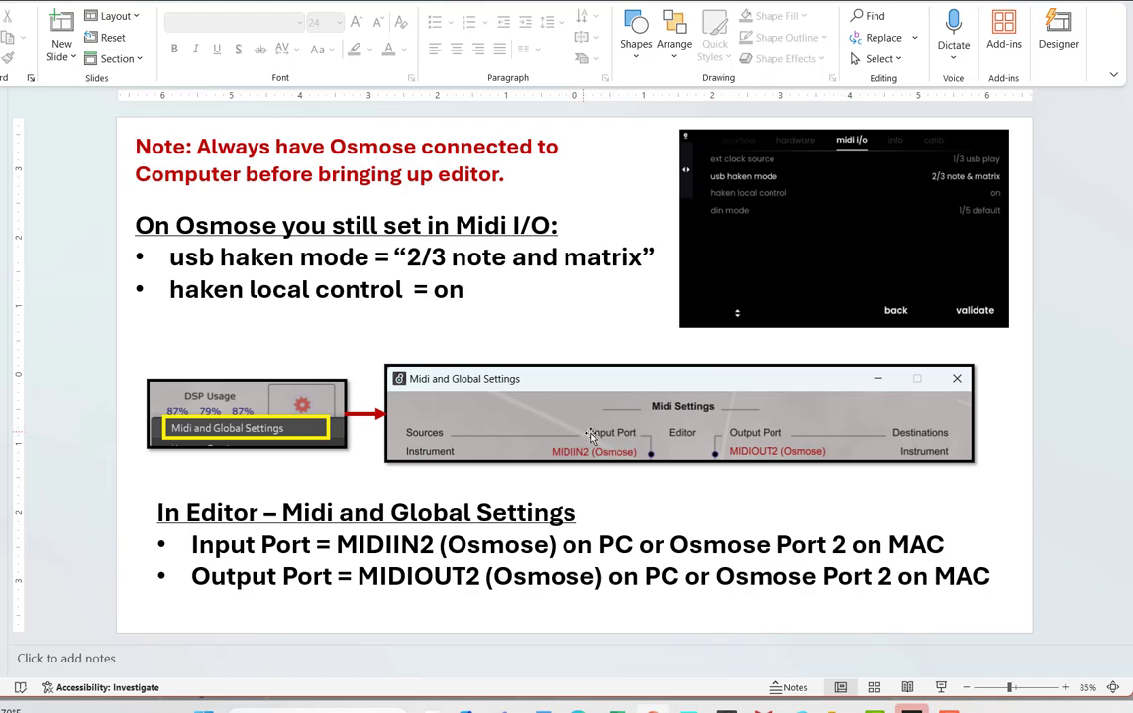
pyautogui.moveTo(752, 456)
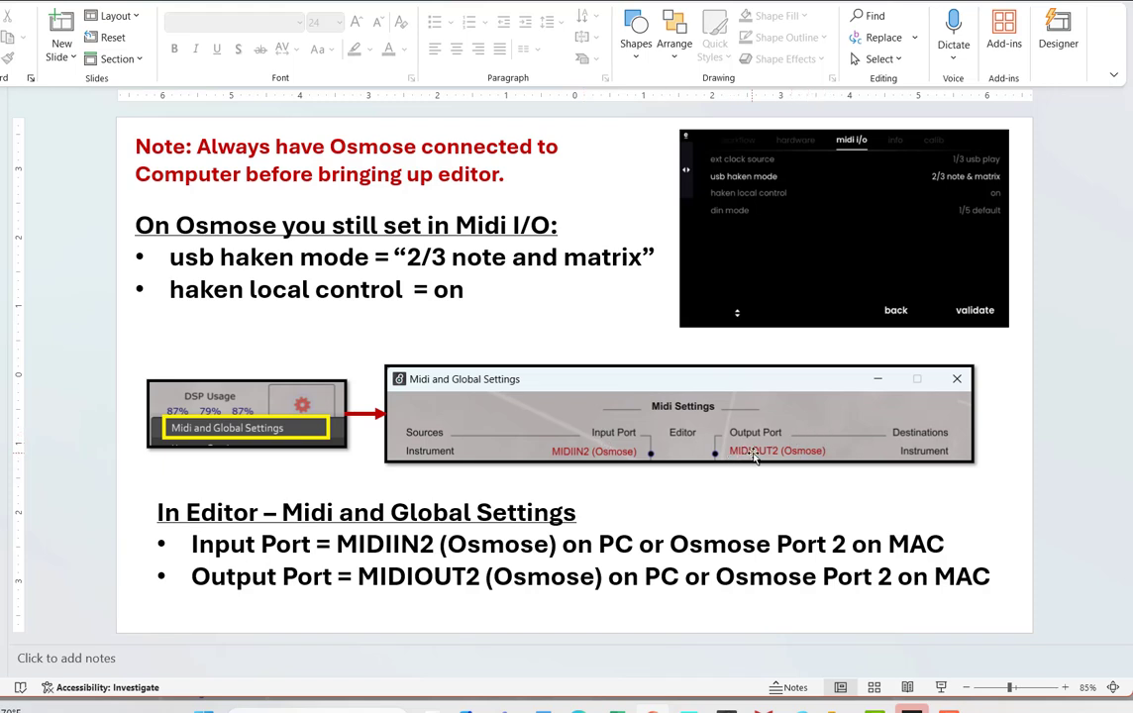
pyautogui.moveTo(854, 454)
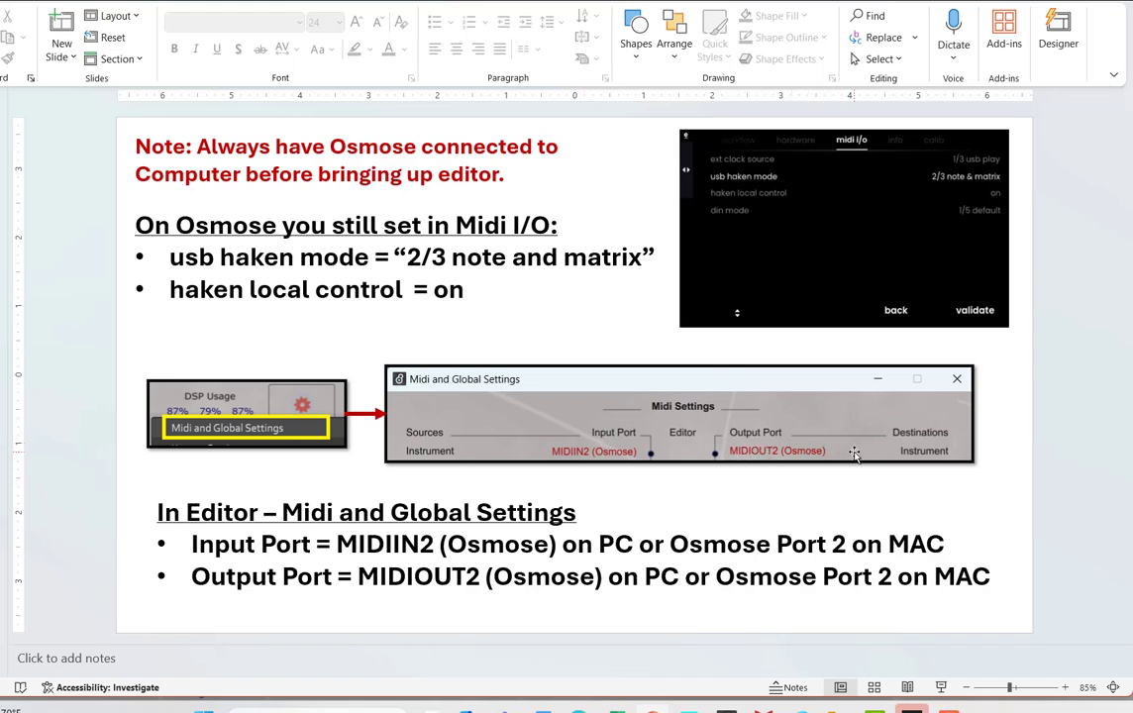
pyautogui.moveTo(829, 428)
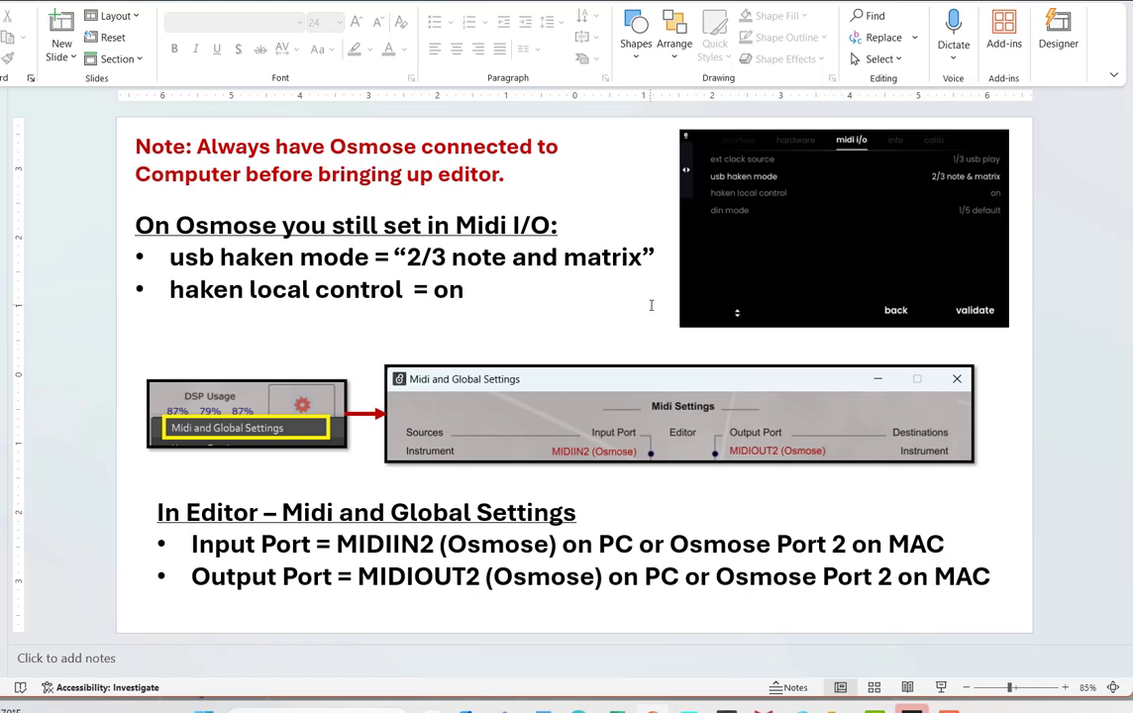
pyautogui.moveTo(713, 296)
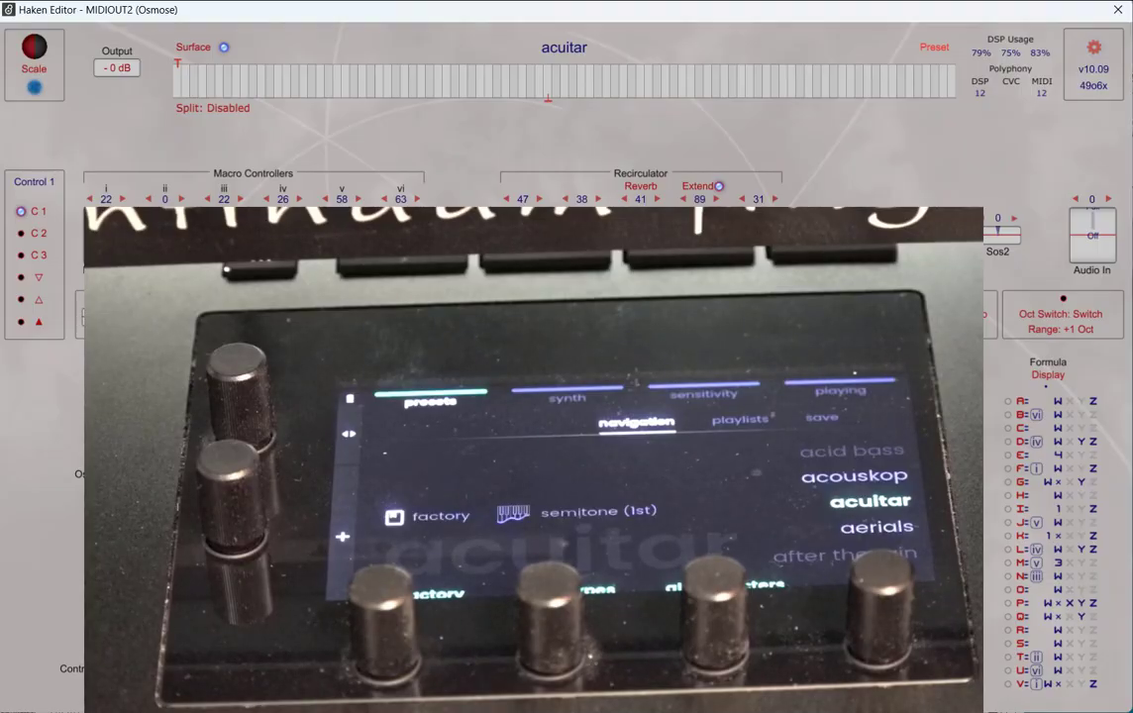
pyautogui.moveTo(777, 154)
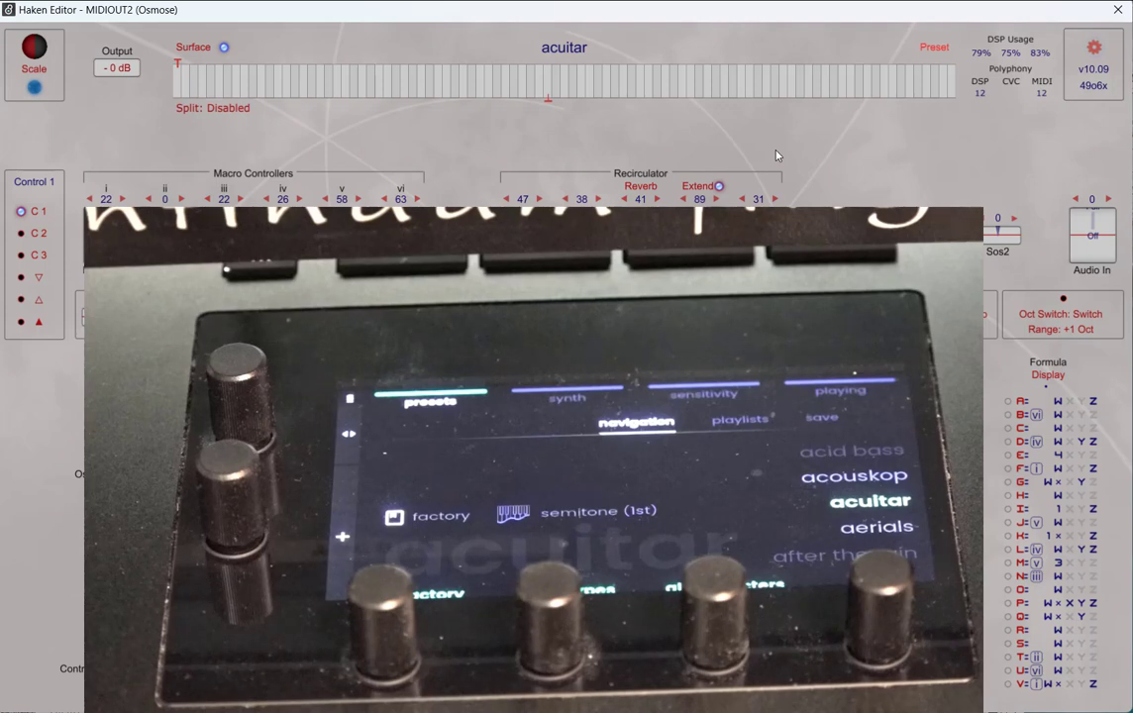
pyautogui.moveTo(1098, 83)
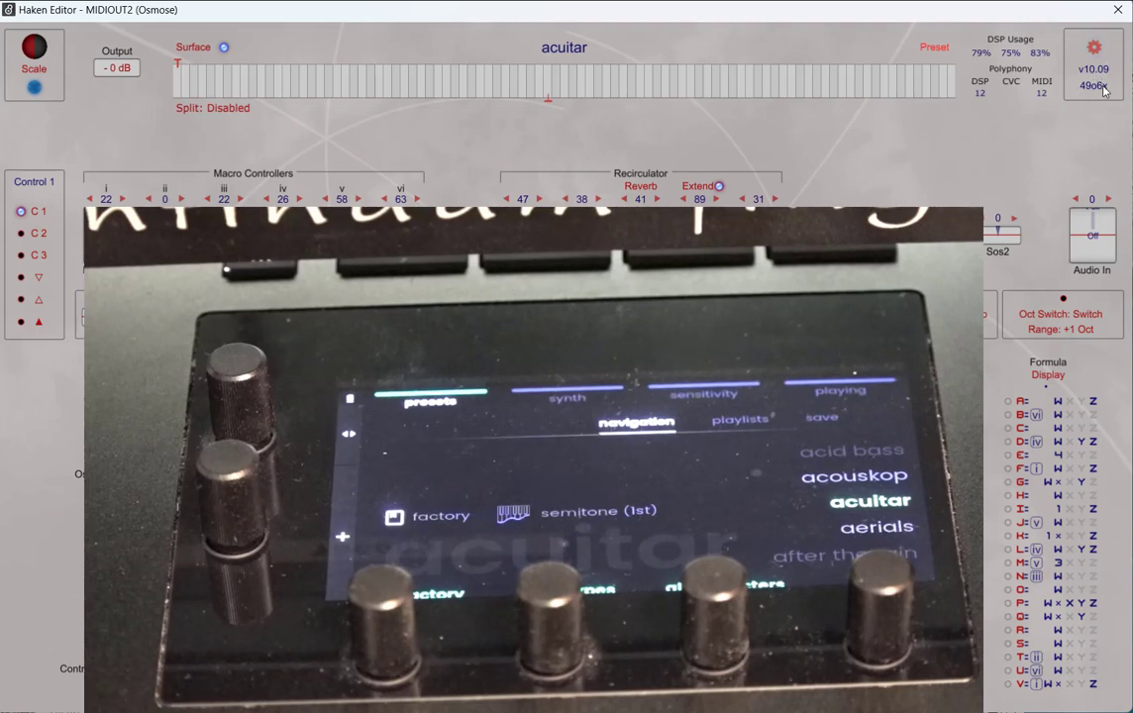
pyautogui.moveTo(875, 151)
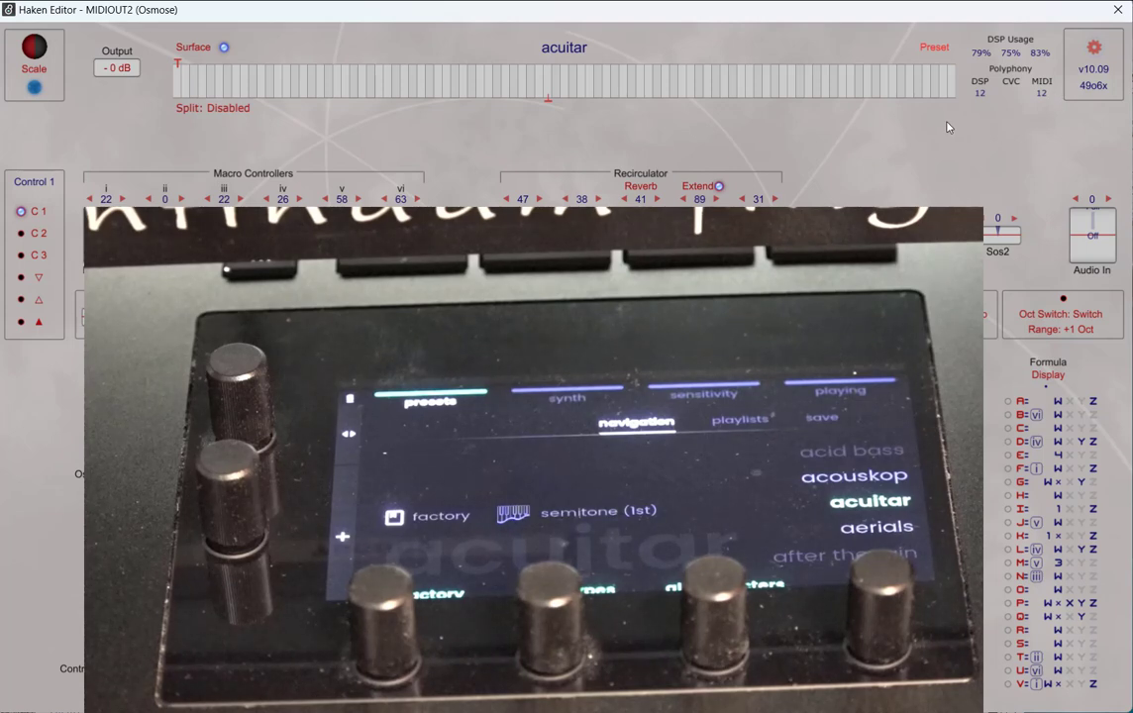
pyautogui.moveTo(955, 123)
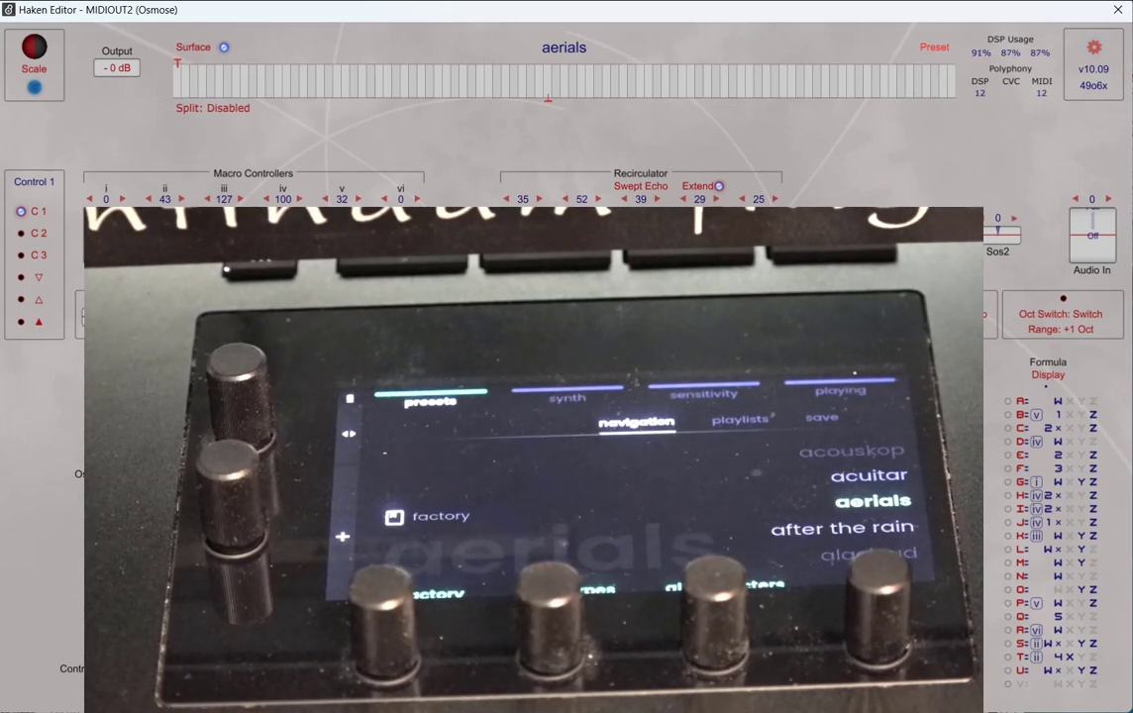
# - Bring up the Open dialog listing .mid presets in the Continuum presets folder
pyautogui.click(935, 48)
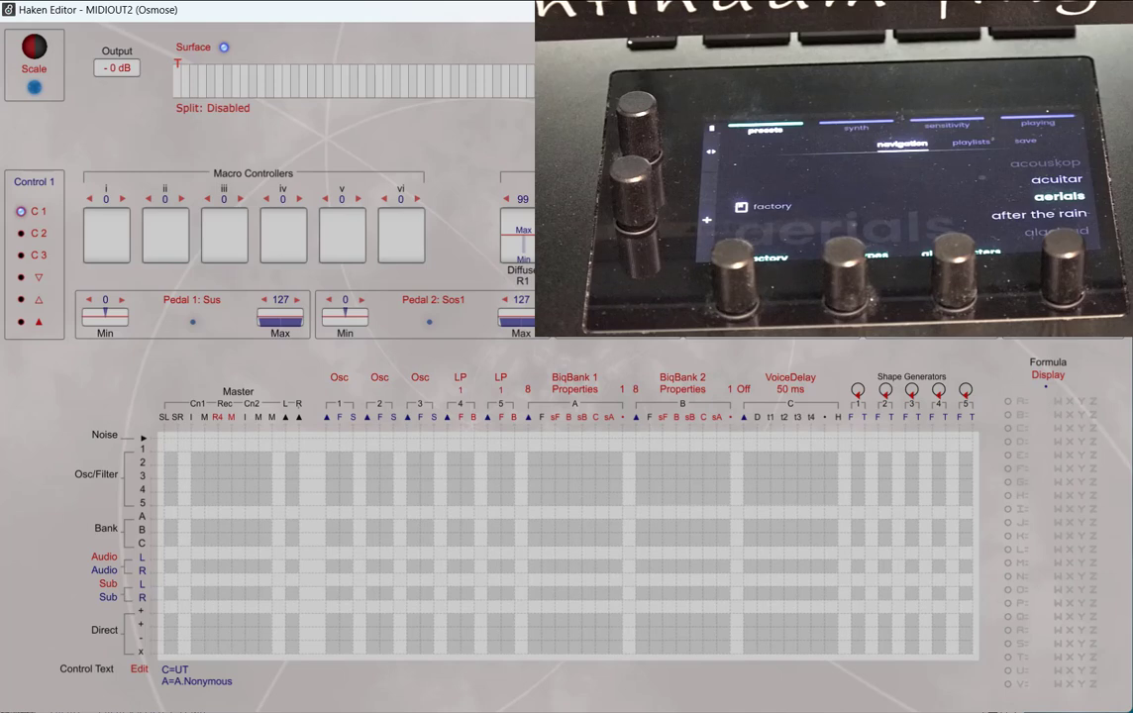
pyautogui.click(225, 48)
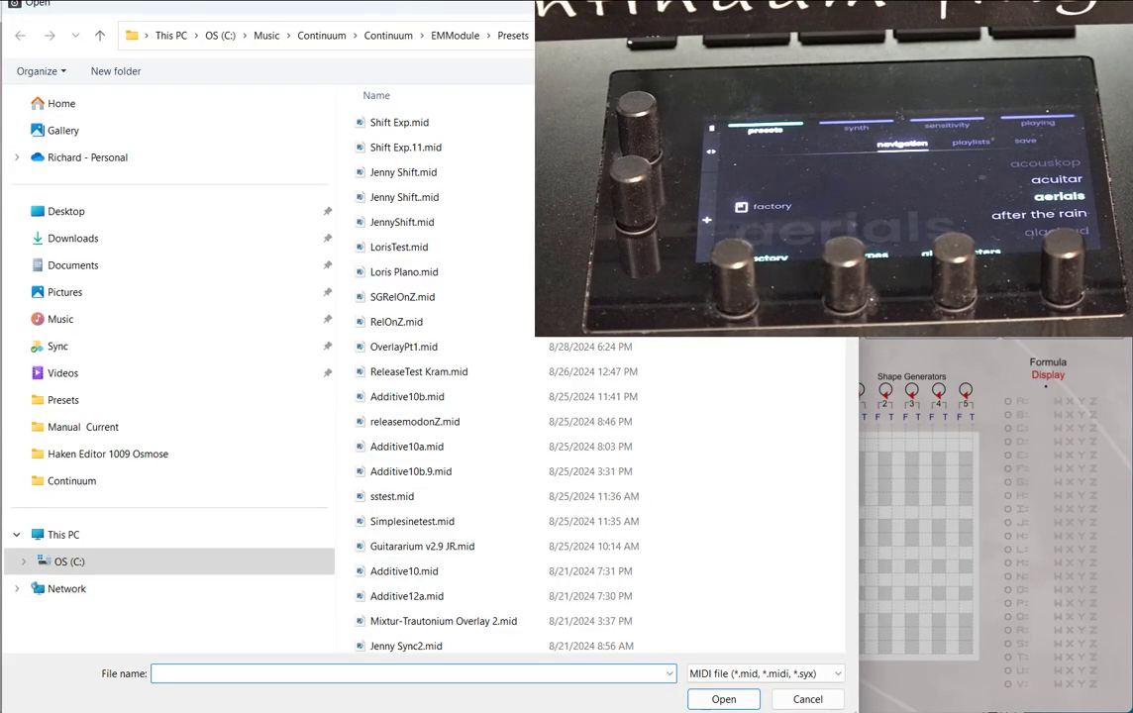
# - Load Bacteria.mid from HE > Firmware > SysPresets > Continuum
pyautogui.click(414, 420)
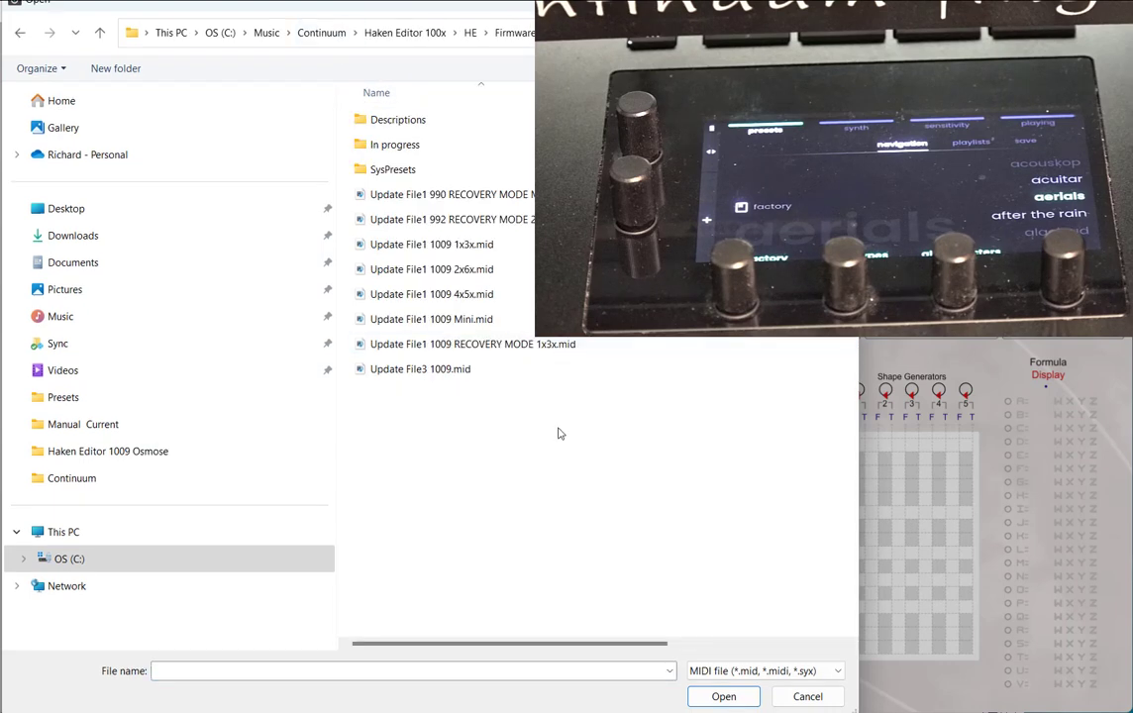
pyautogui.click(392, 169)
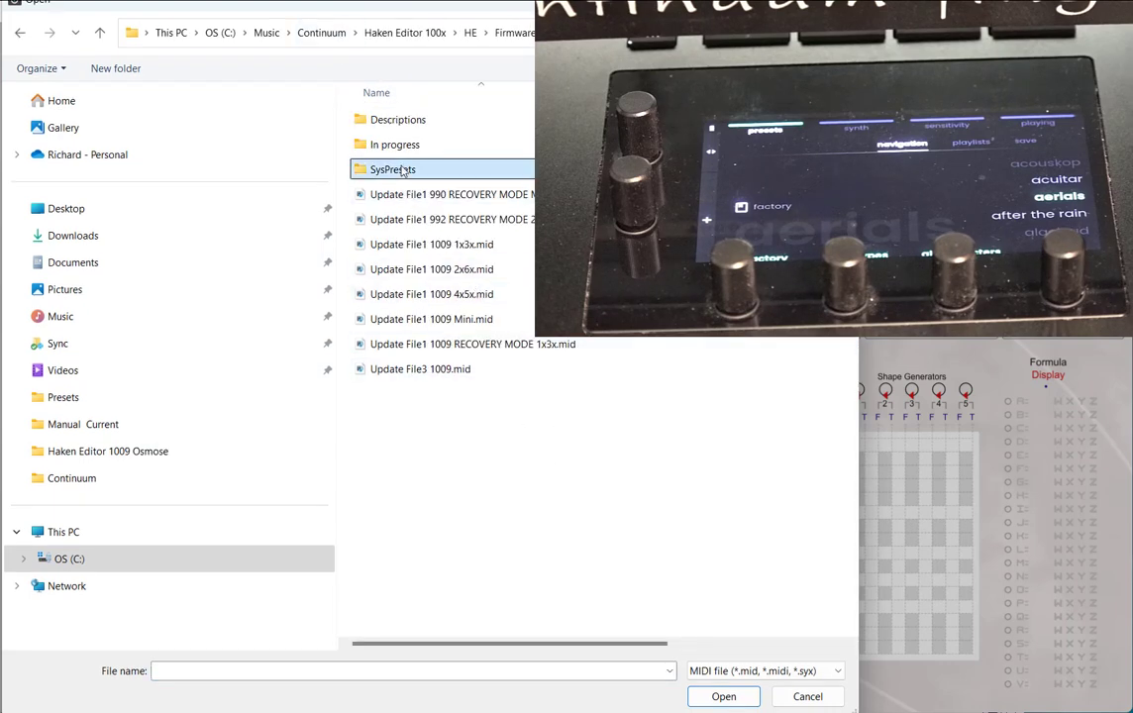
pyautogui.doubleClick(393, 168)
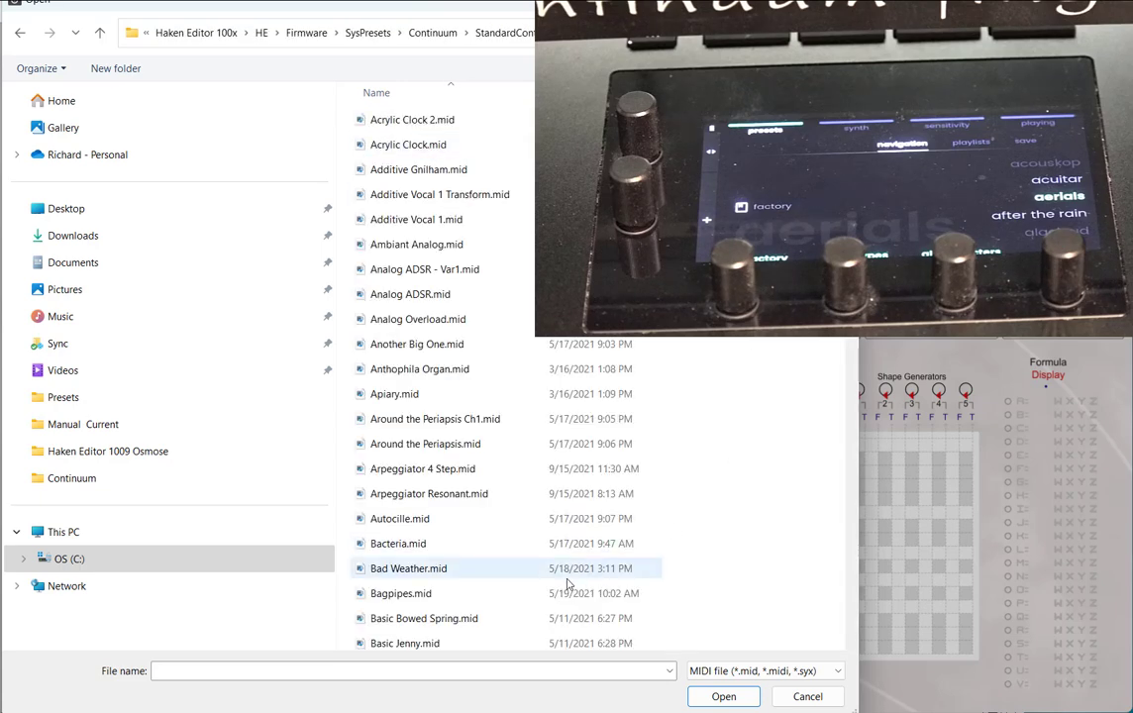
pyautogui.click(396, 543)
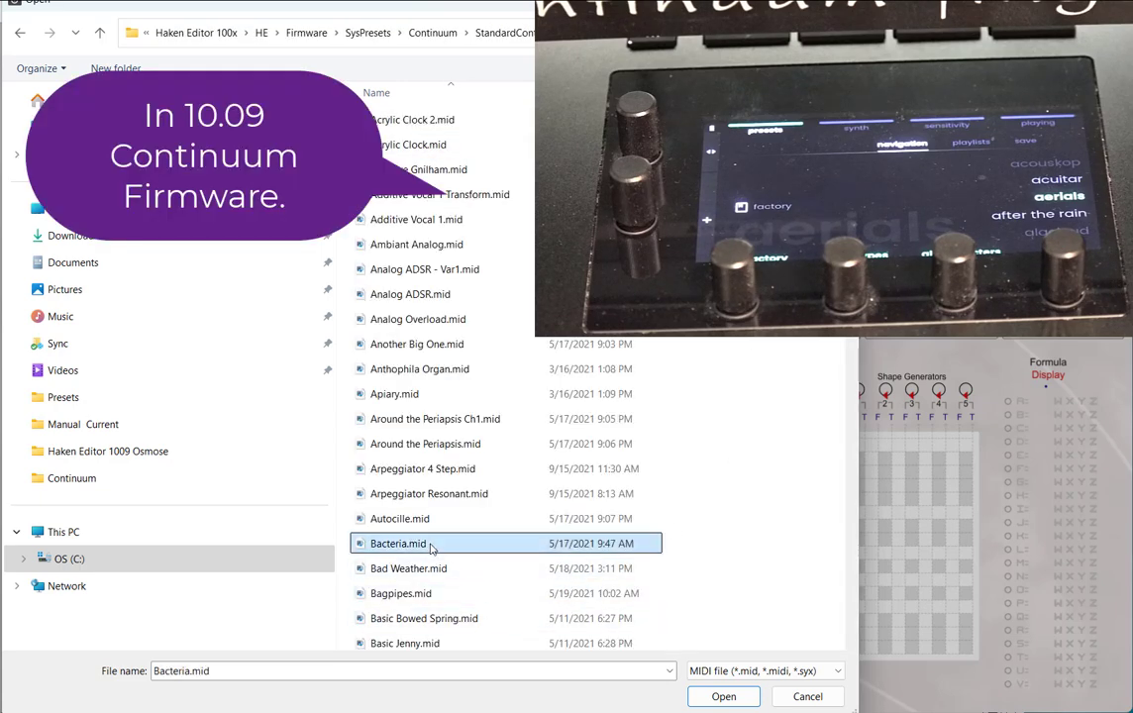
pyautogui.click(723, 697)
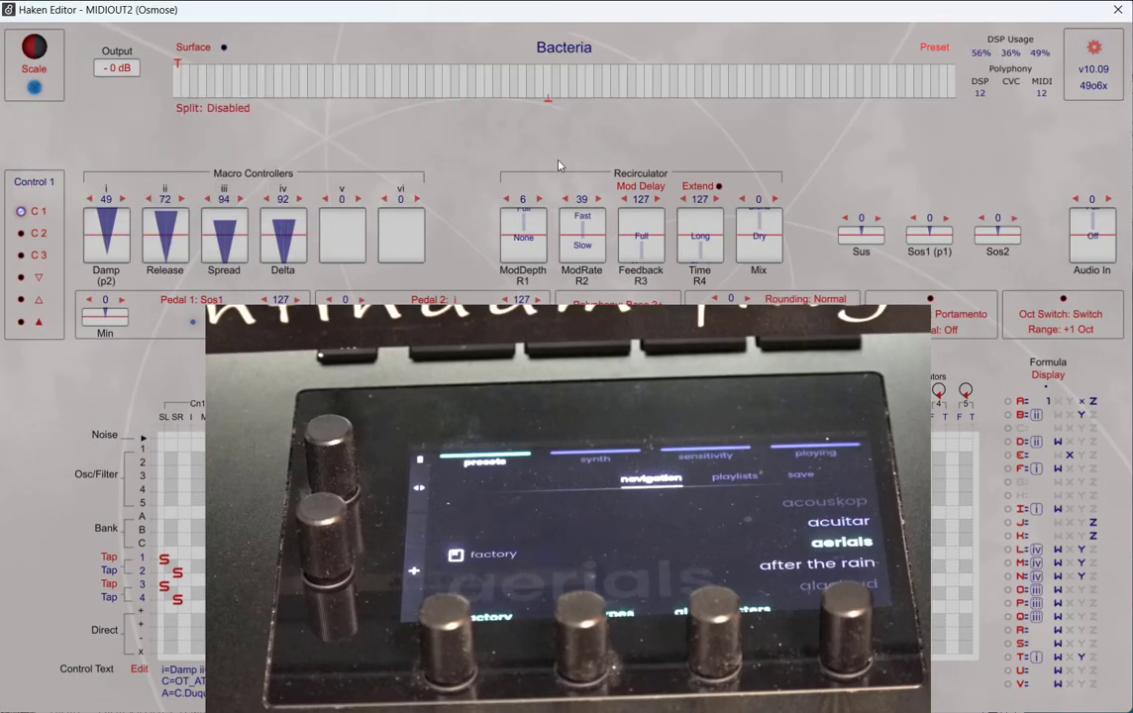
pyautogui.moveTo(543, 150)
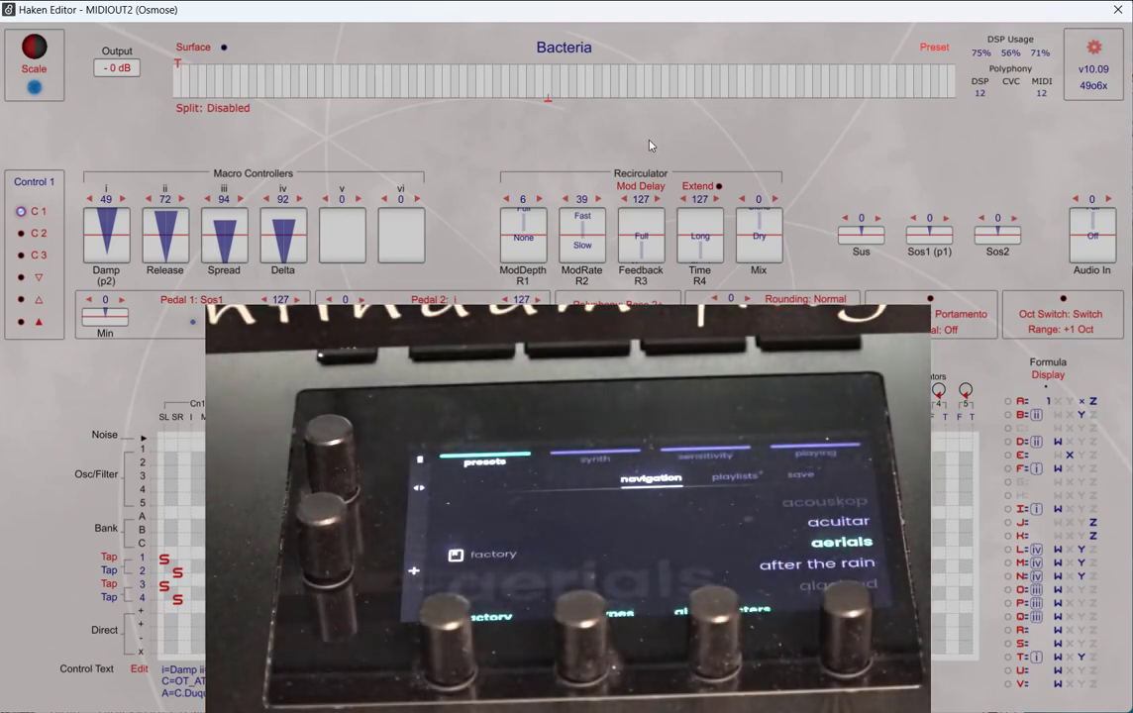
pyautogui.moveTo(575, 146)
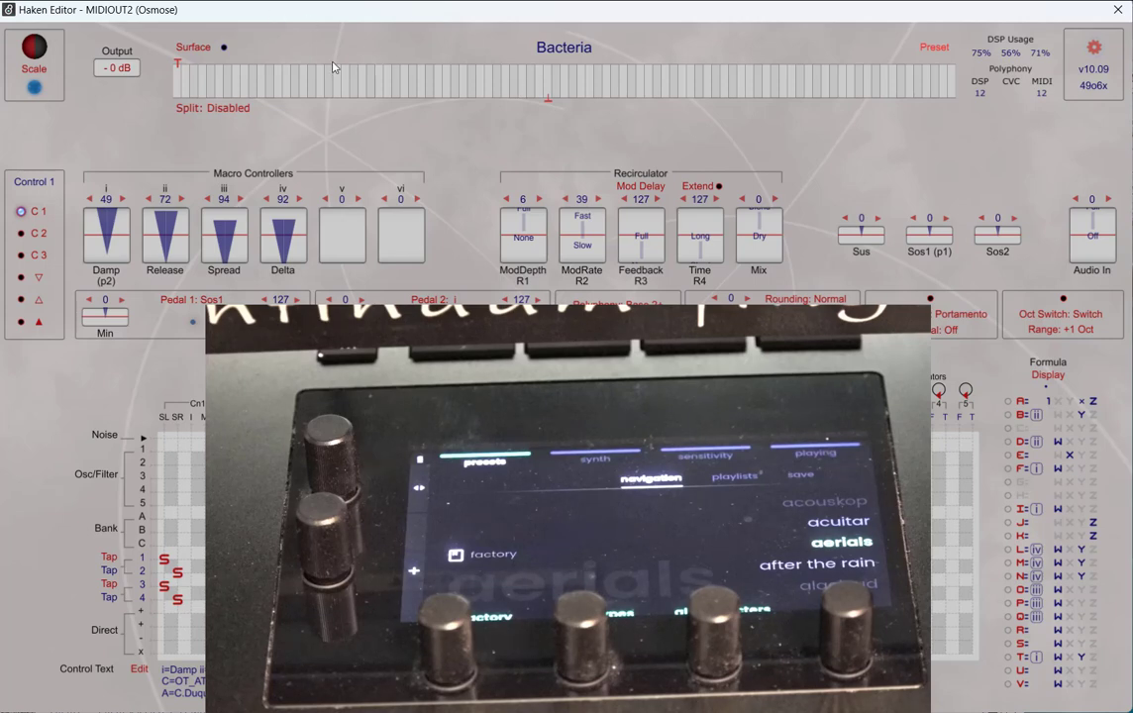
pyautogui.moveTo(860, 162)
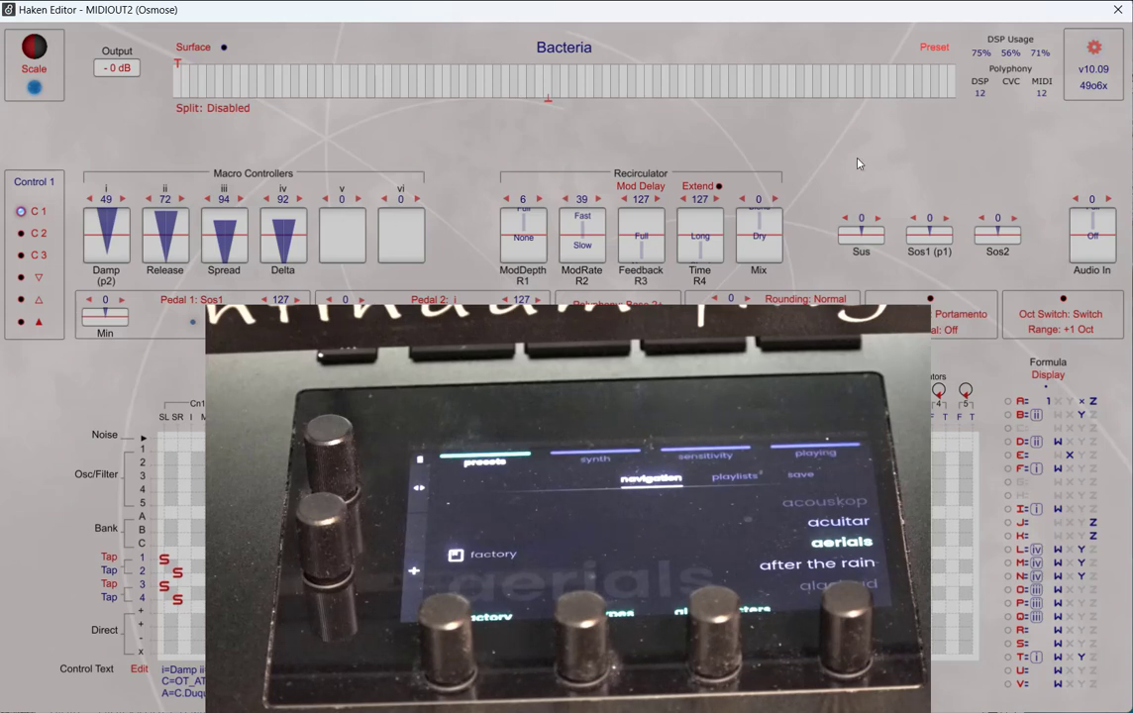
pyautogui.moveTo(709, 52)
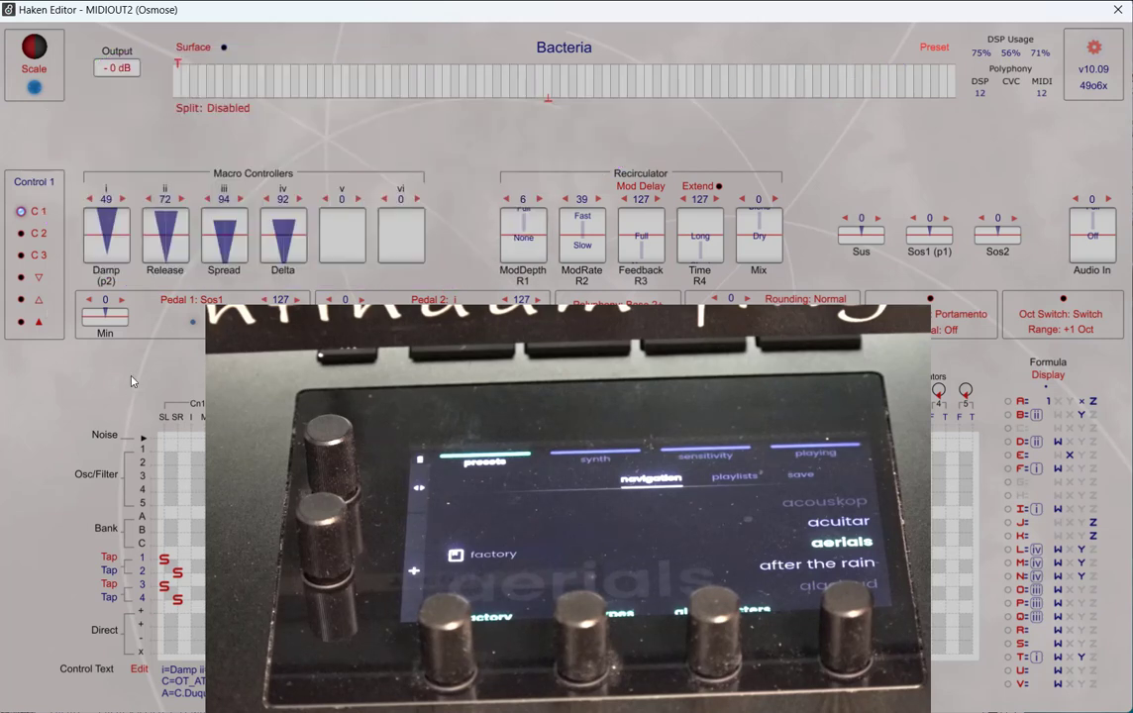
pyautogui.moveTo(539, 149)
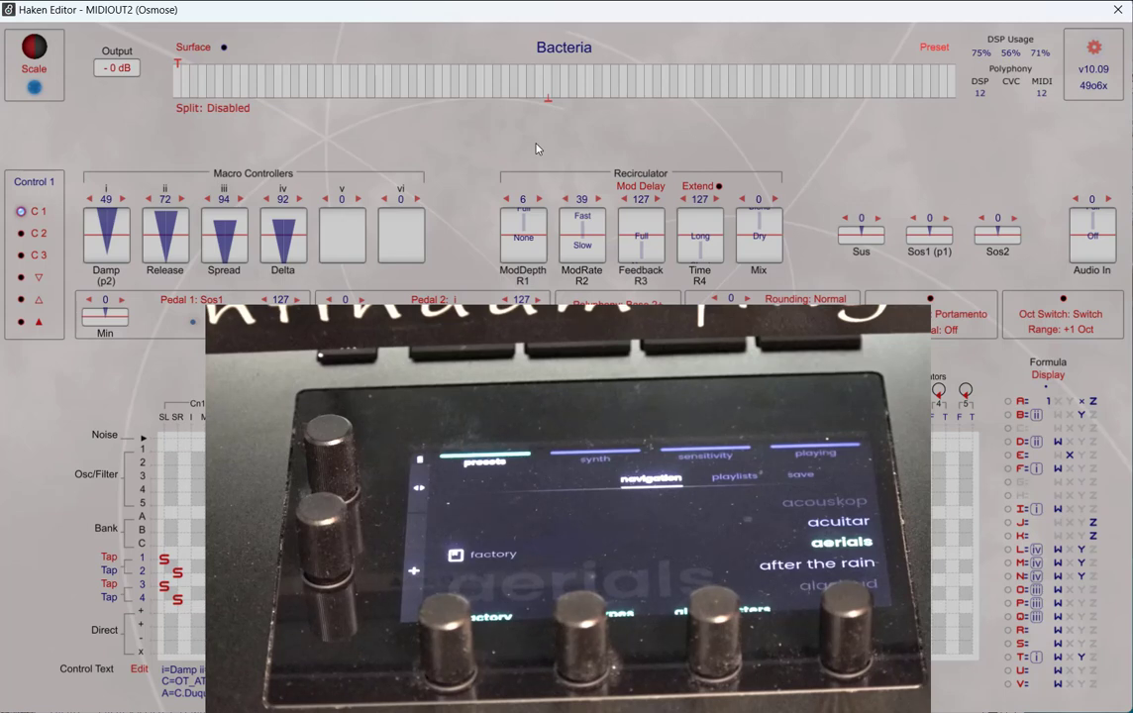
pyautogui.moveTo(543, 151)
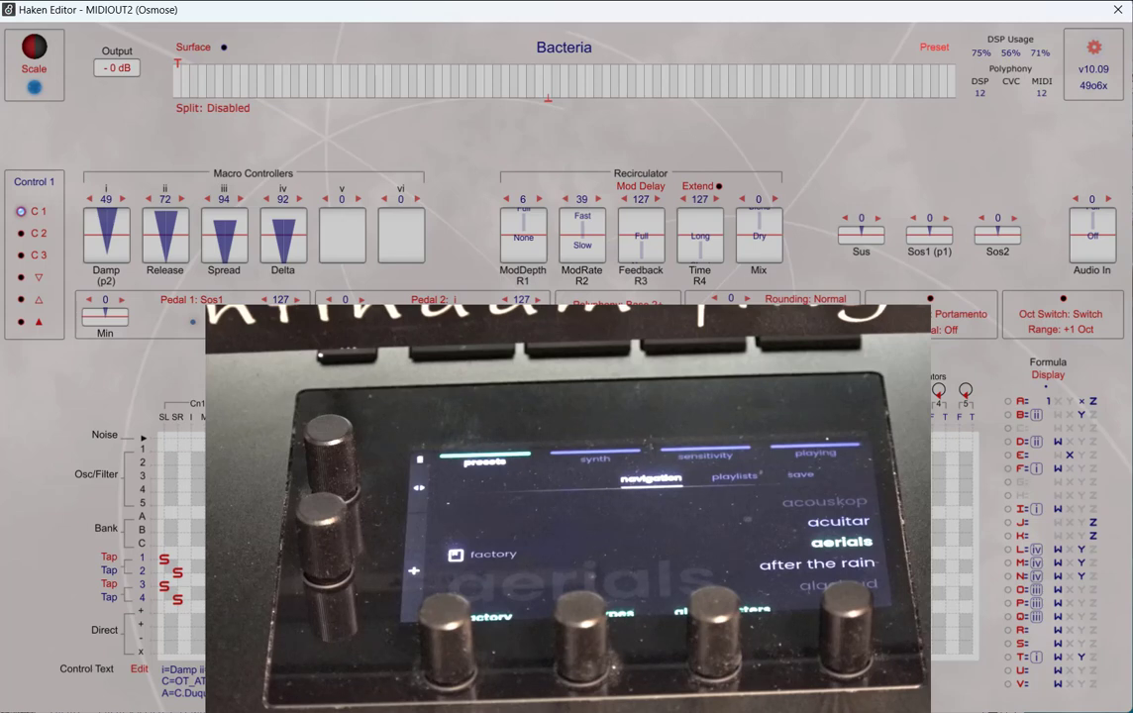
# - Show the Preset menu with its initialize, import and export choices
pyautogui.click(935, 47)
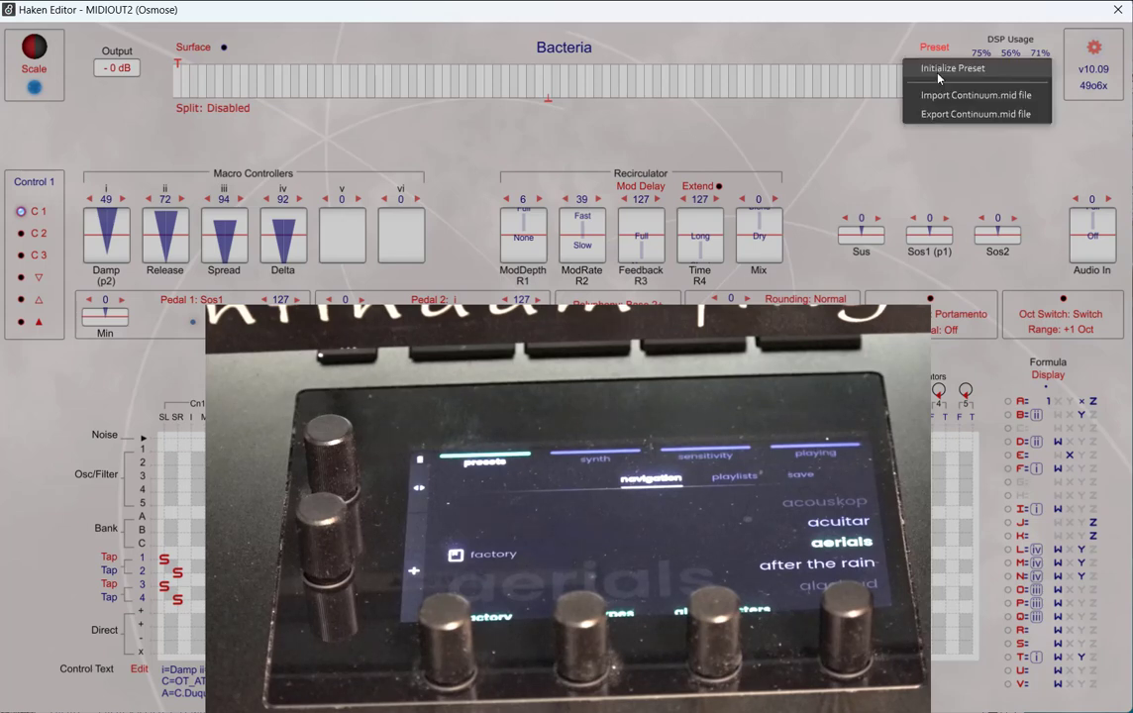
pyautogui.moveTo(951, 103)
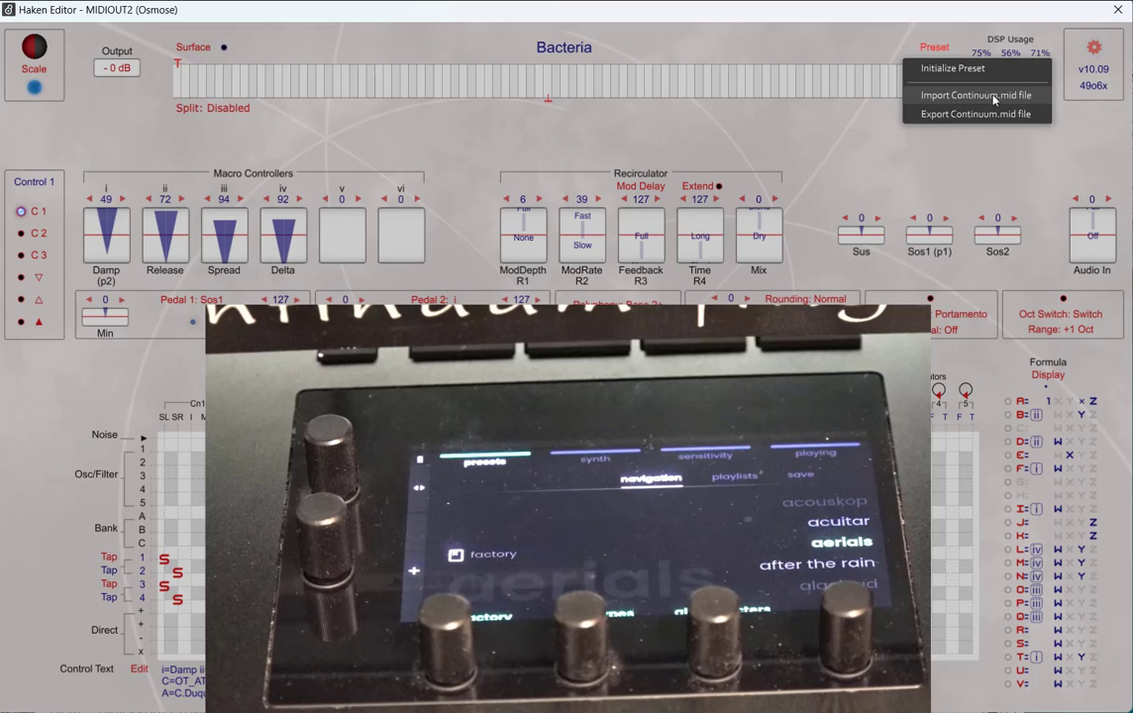
pyautogui.moveTo(1007, 103)
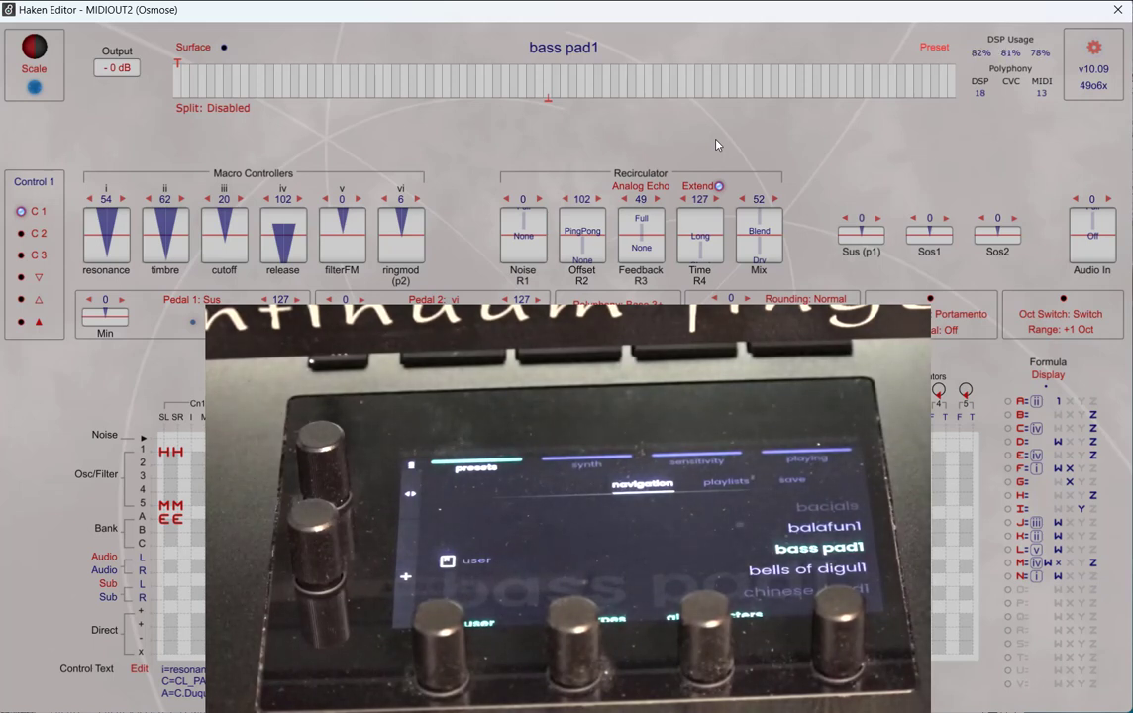
pyautogui.moveTo(776, 145)
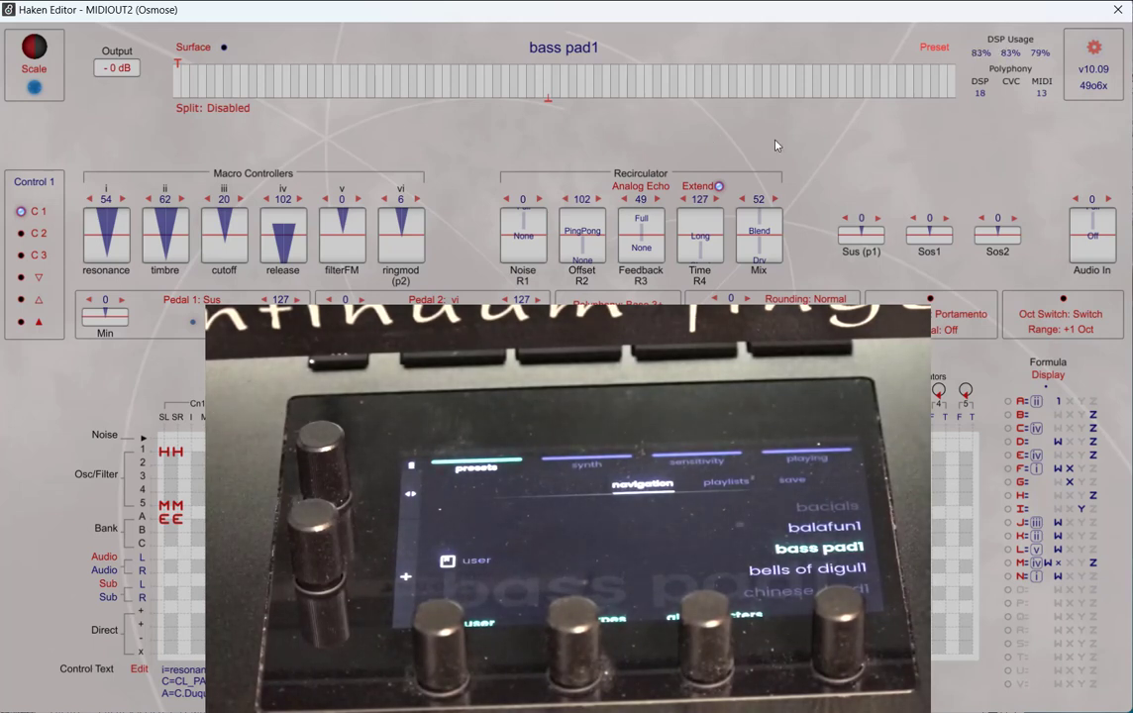
pyautogui.moveTo(789, 139)
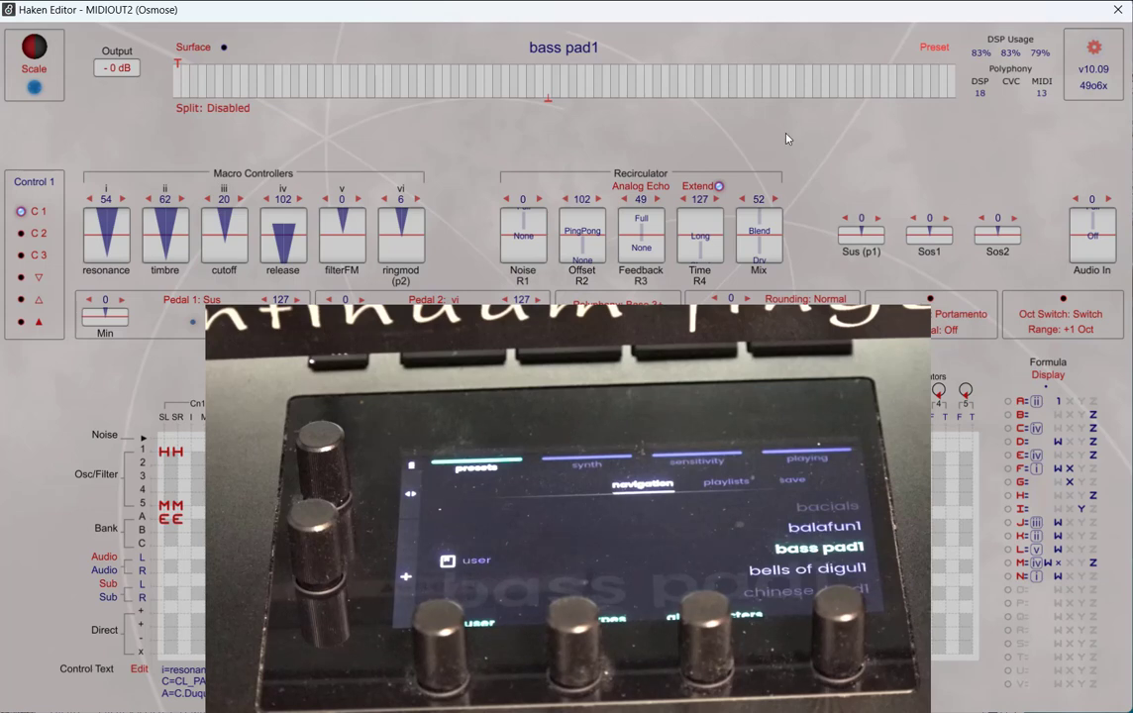
pyautogui.moveTo(788, 143)
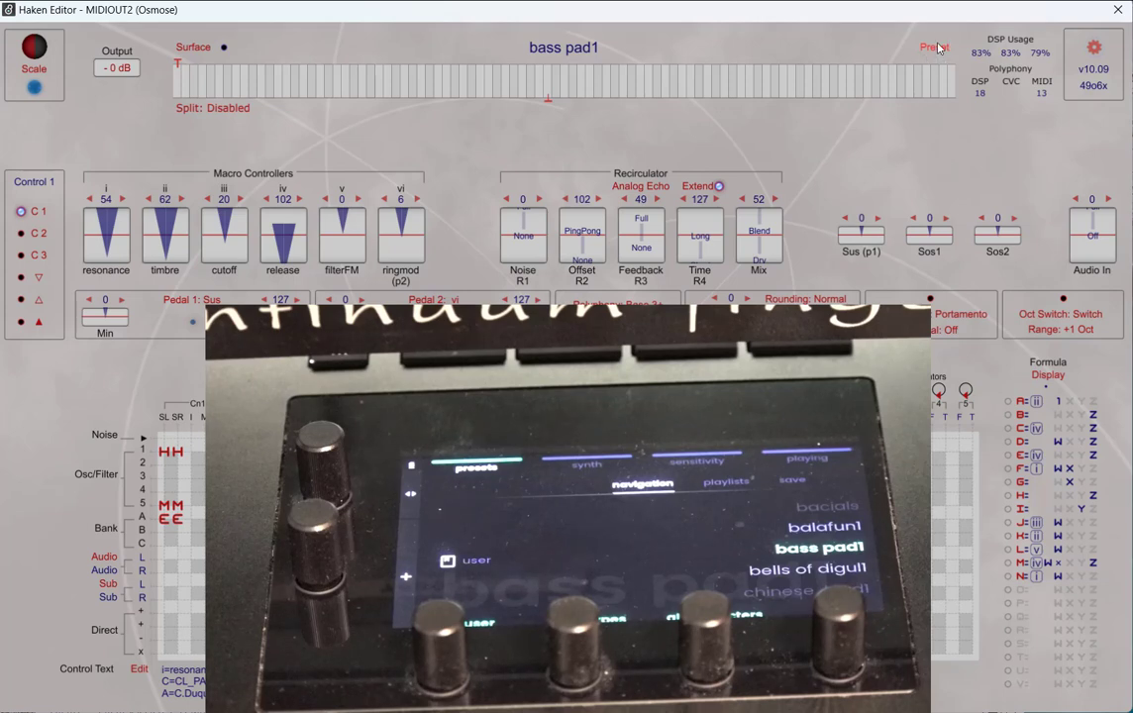
# - Start Import Continuum .mid file and browse to the EMModule Presets folder
pyautogui.click(935, 47)
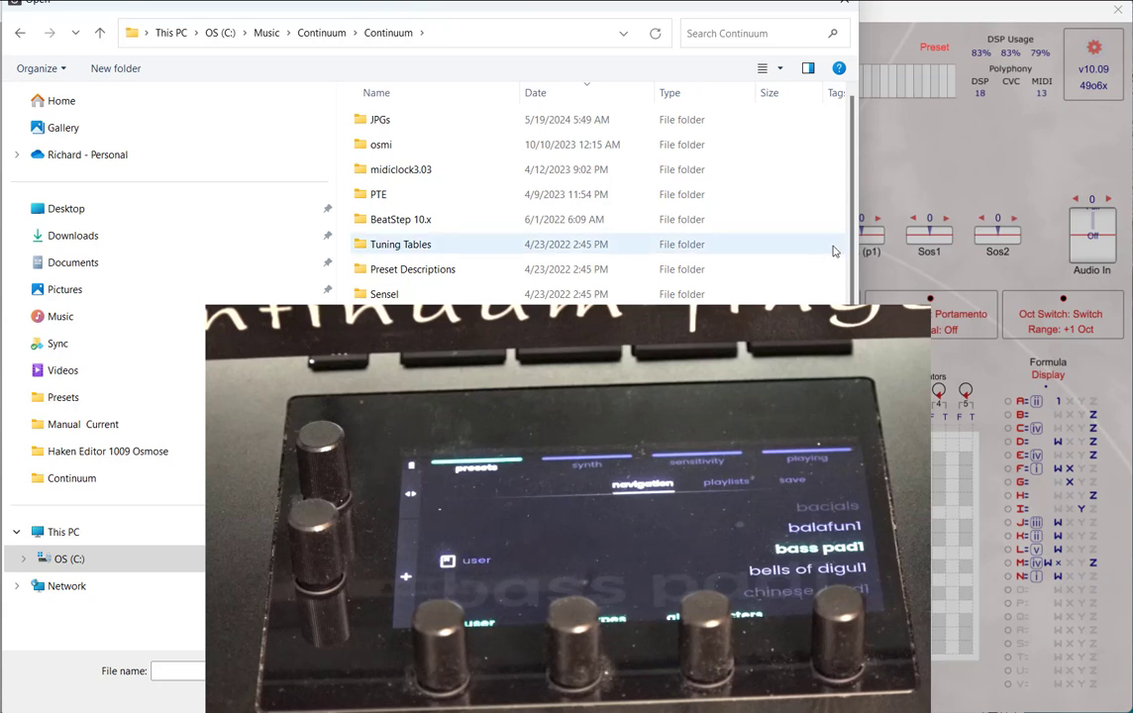
pyautogui.scroll(-3)
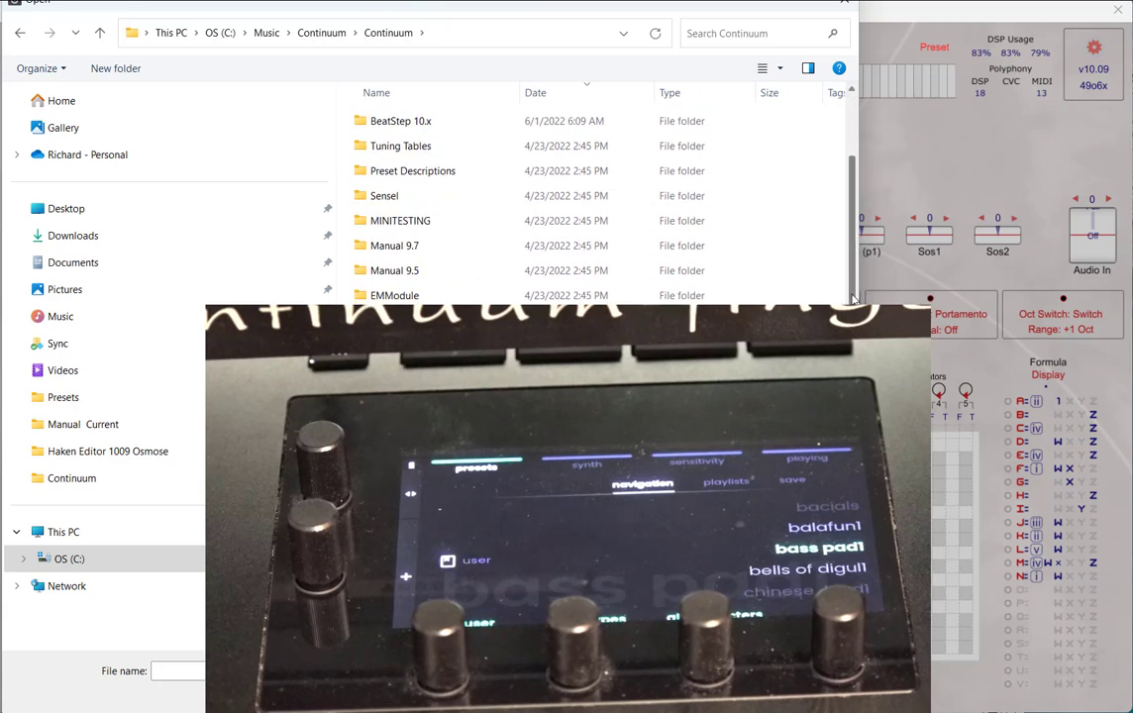
pyautogui.scroll(-3)
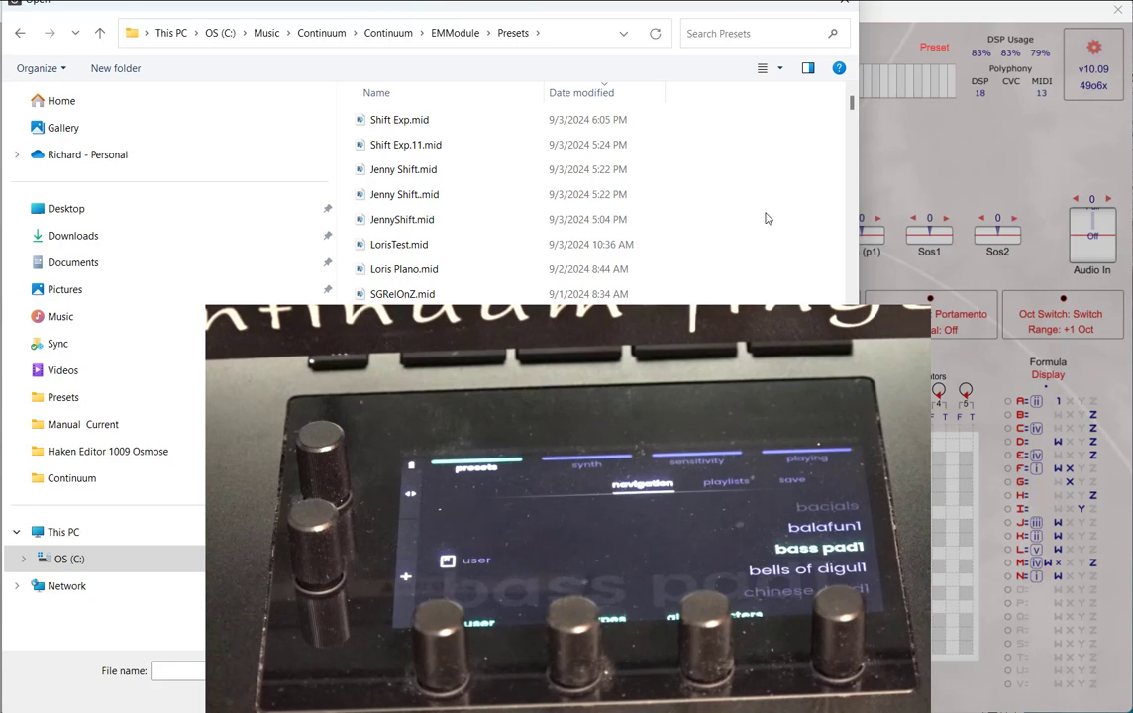
# - Import the chosen .mid file so the editor syncs to the Osmose preset bells of digul1
pyautogui.click(400, 119)
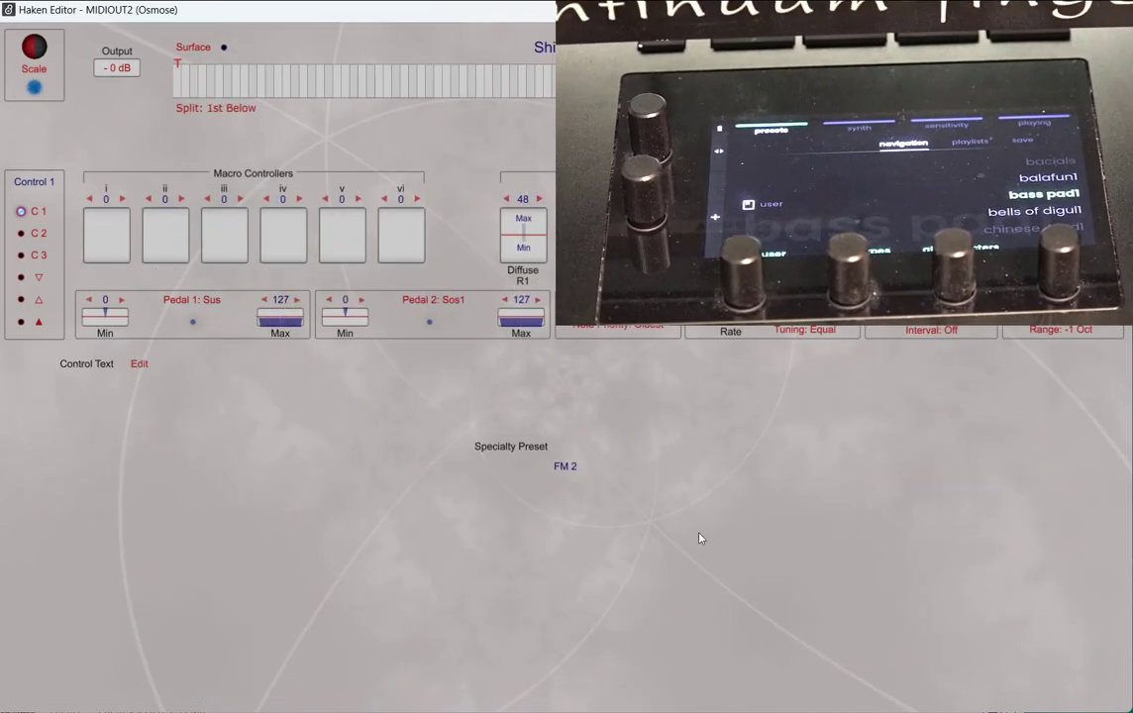
pyautogui.moveTo(709, 476)
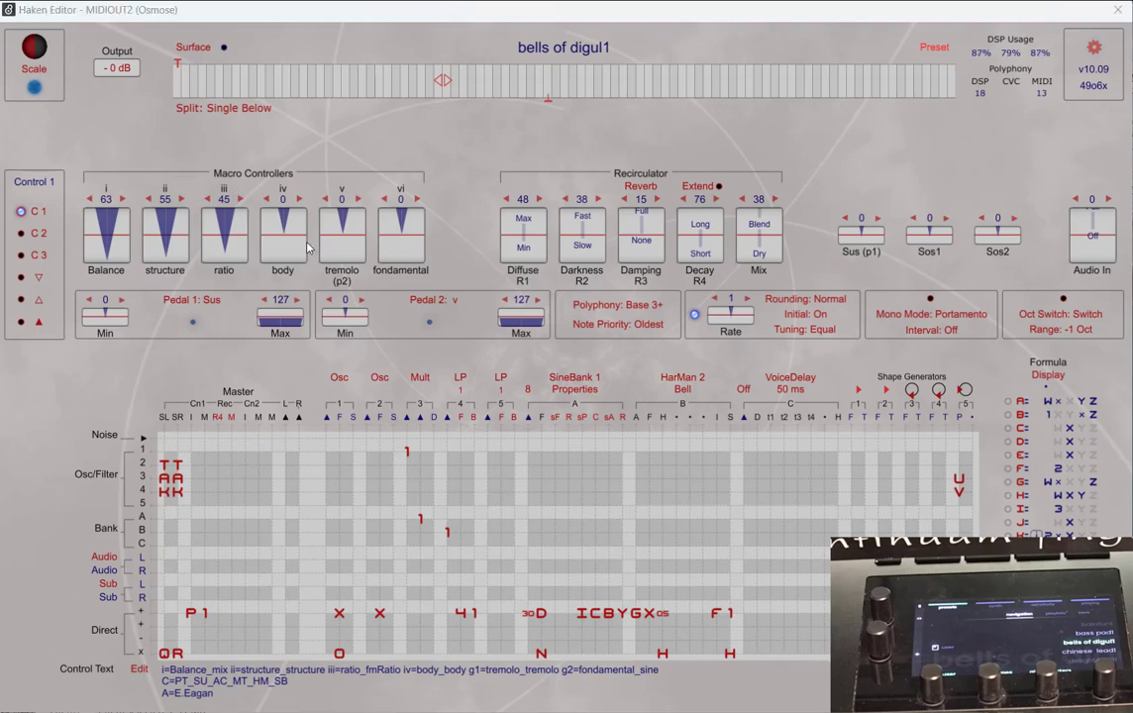
pyautogui.moveTo(535, 551)
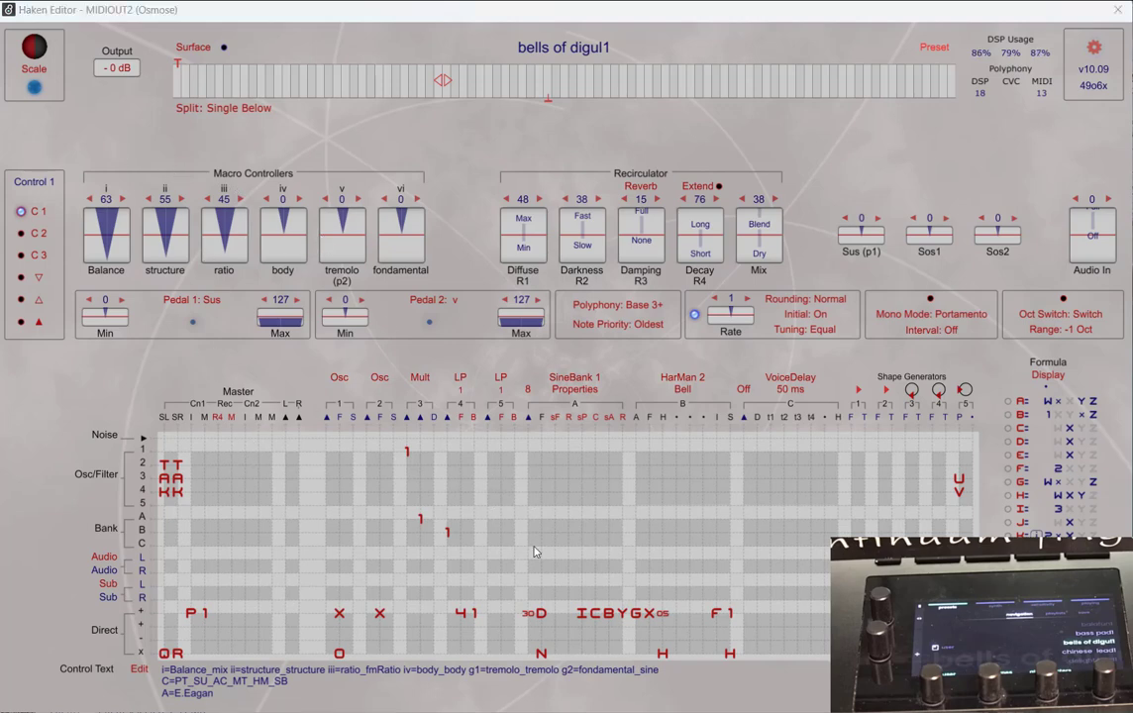
pyautogui.moveTo(709, 555)
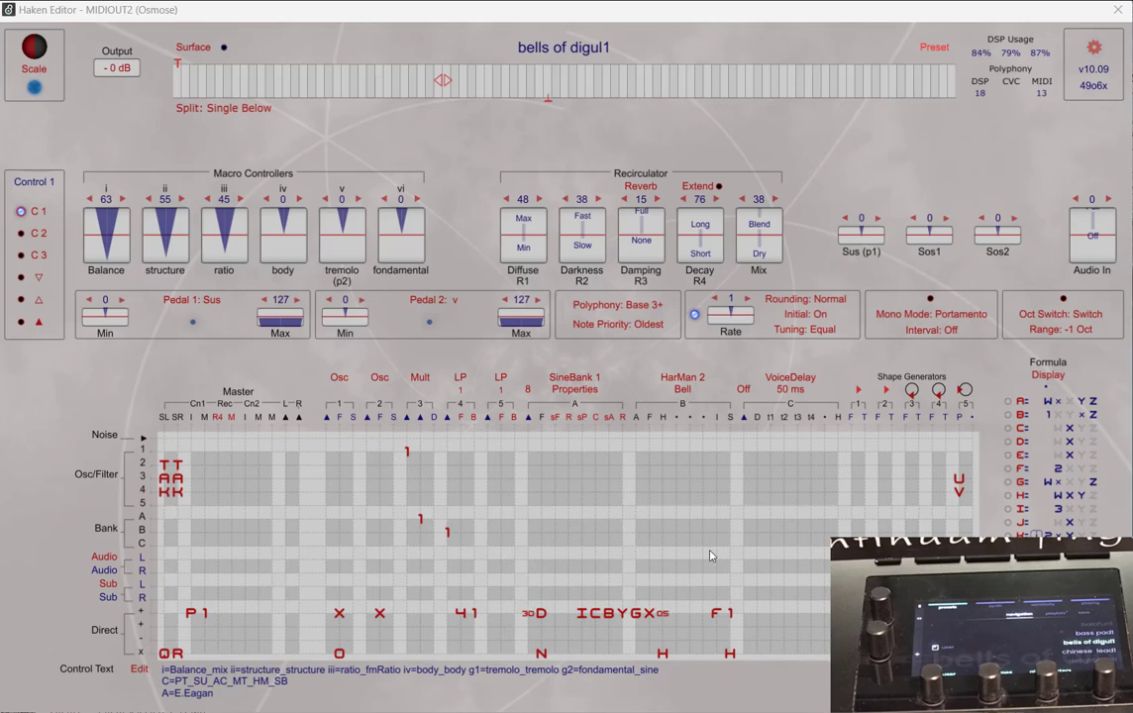
pyautogui.moveTo(513, 459)
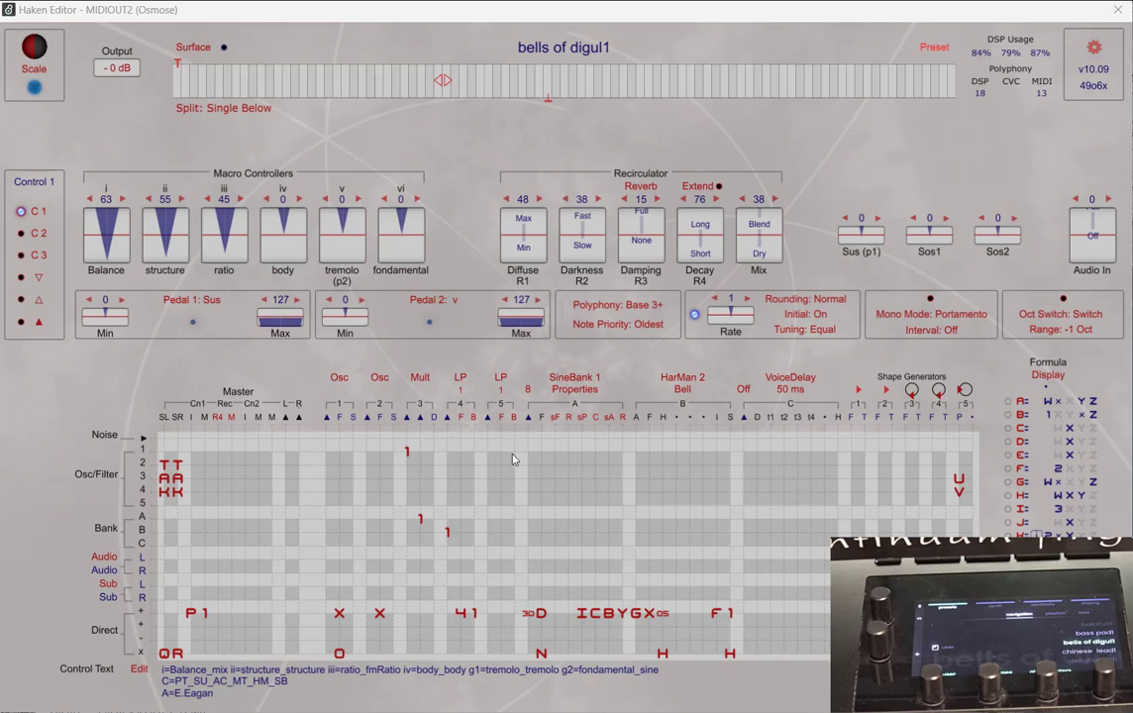
pyautogui.moveTo(745, 472)
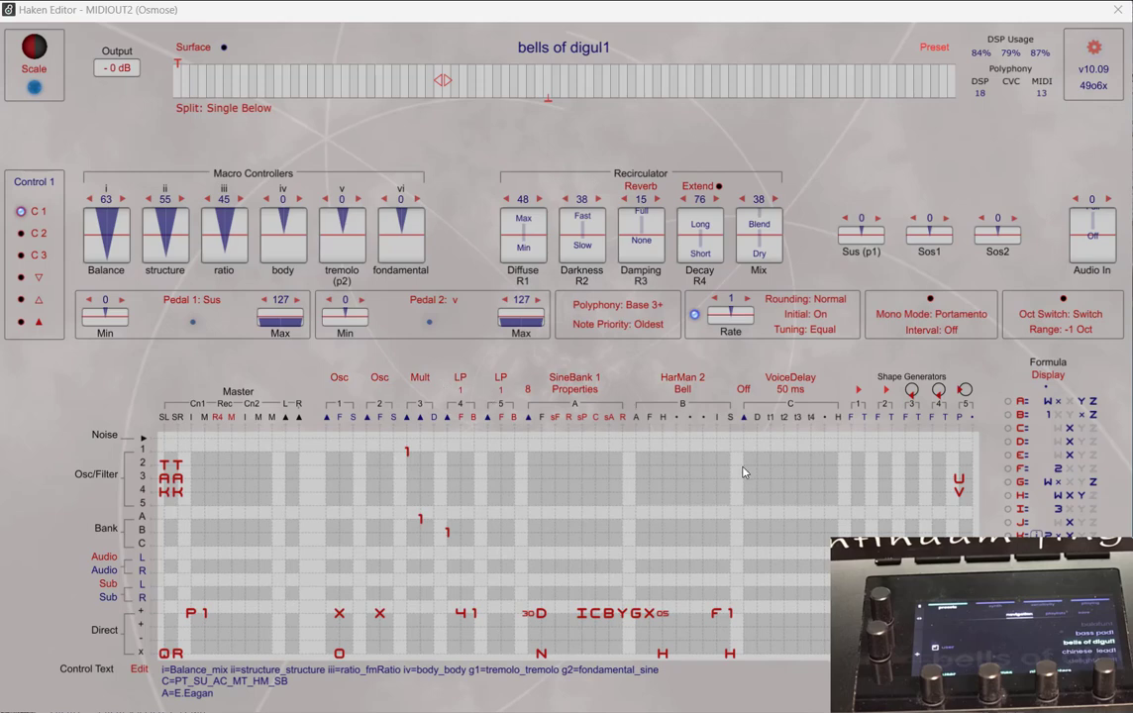
pyautogui.moveTo(693, 533)
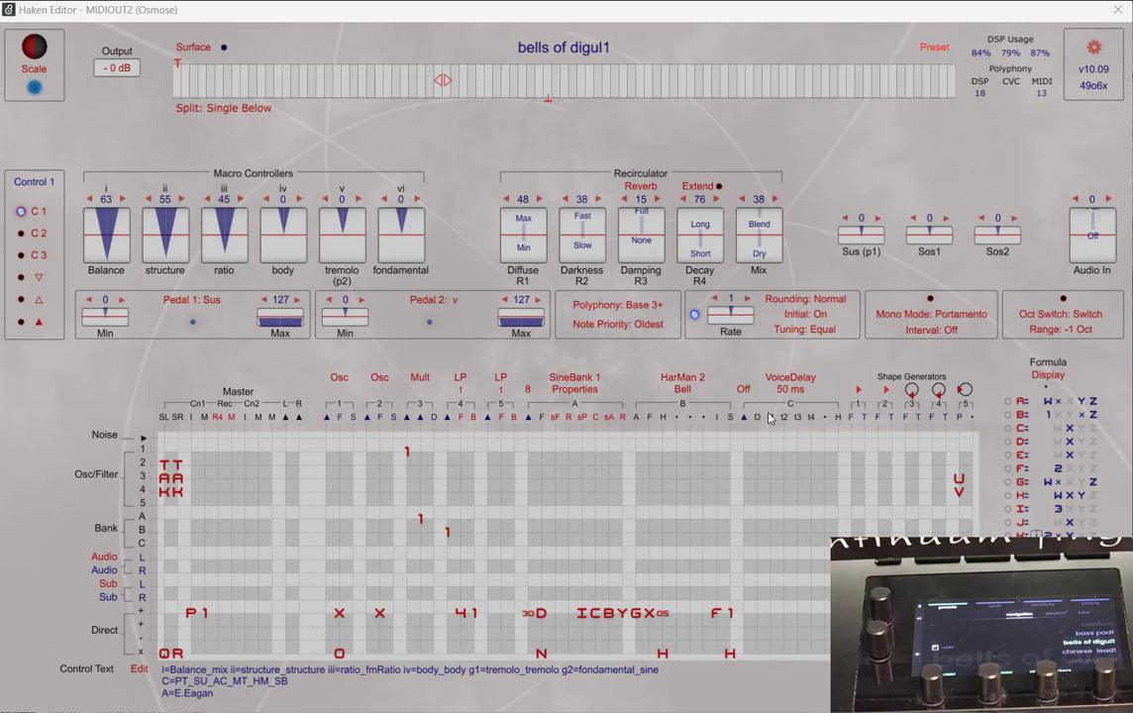
pyautogui.moveTo(590, 64)
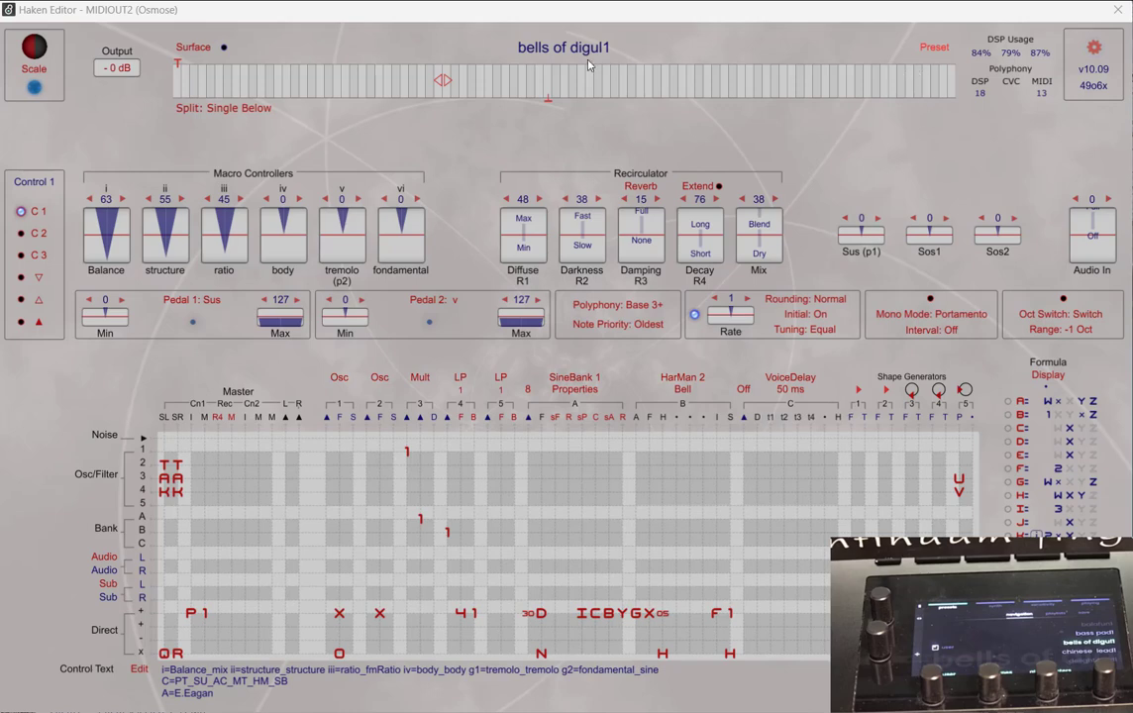
pyautogui.moveTo(626, 443)
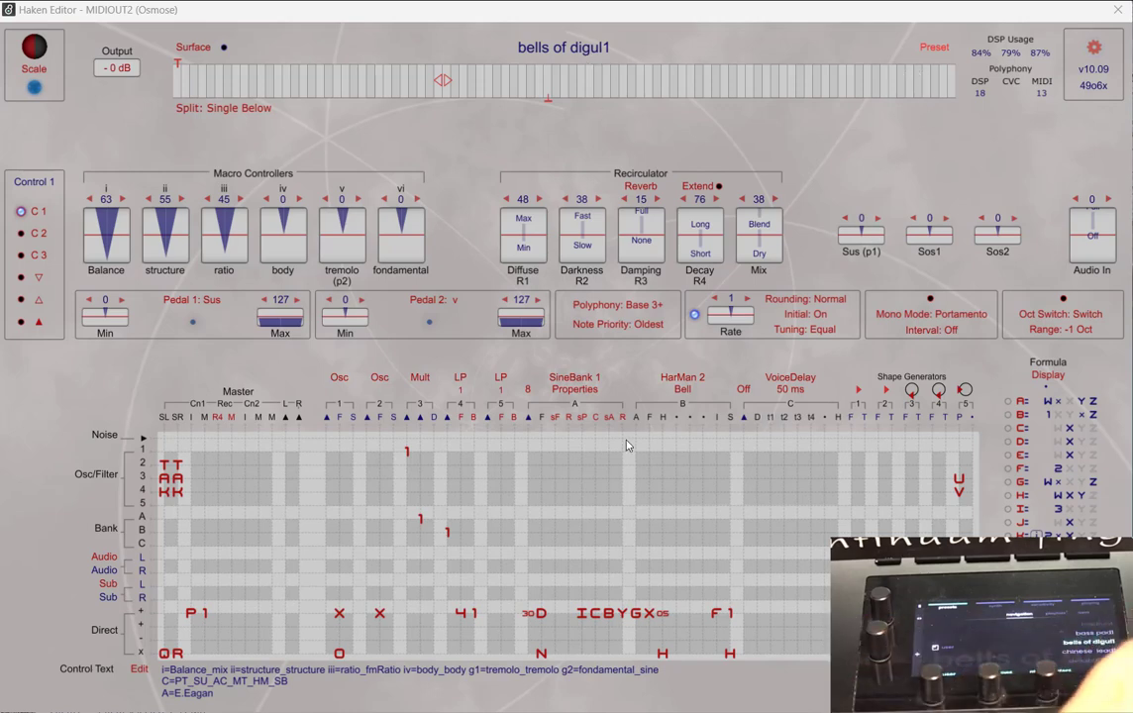